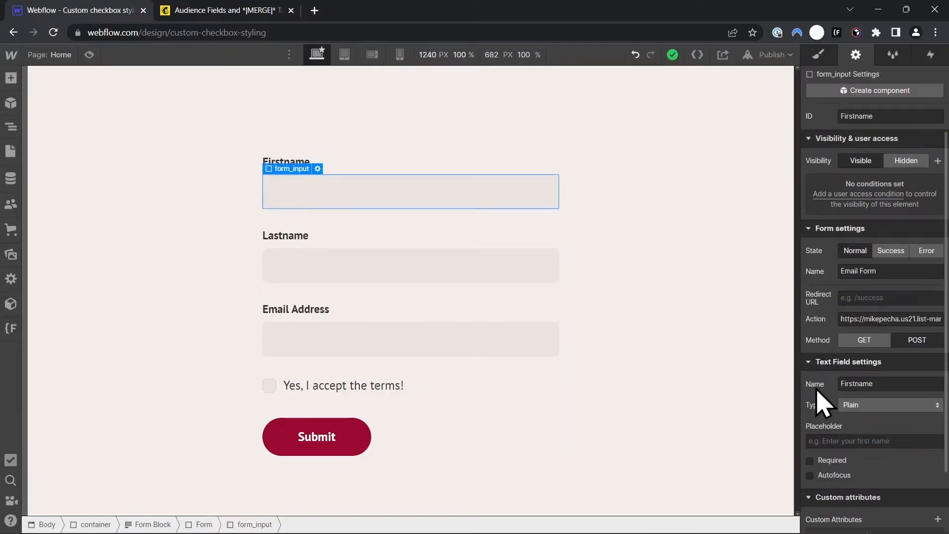
# Step: Enter FNAME as the first-name field's name, then move to Mailchimp's signup forms page
pyautogui.write('FNAME')
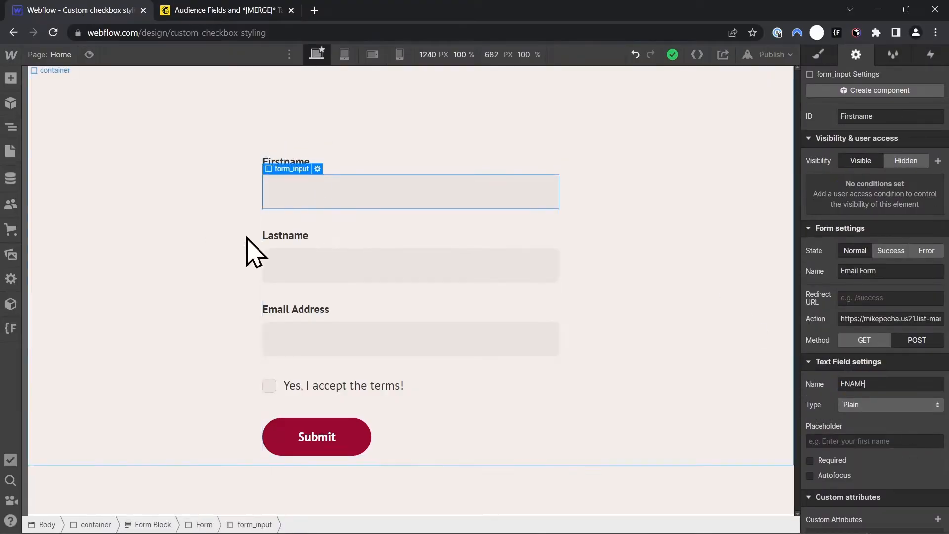
pyautogui.rightClick(568, 356)
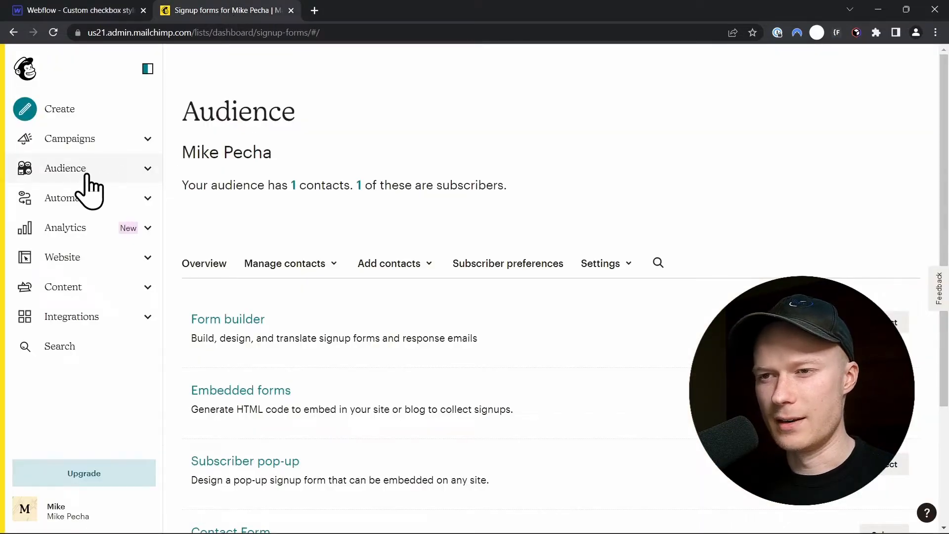
# Step: Generate an embedded signup form from the Mailchimp audience's Signup forms
pyautogui.click(64, 168)
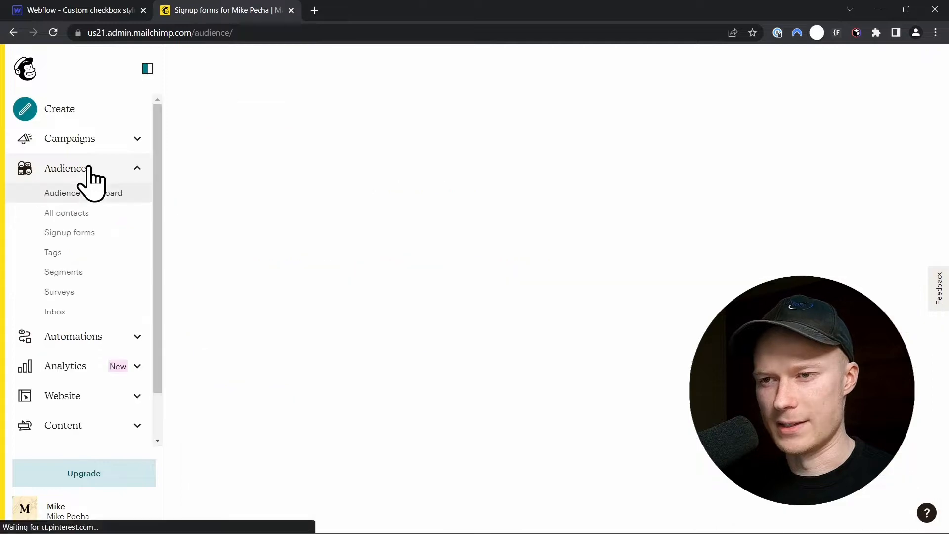
pyautogui.click(83, 192)
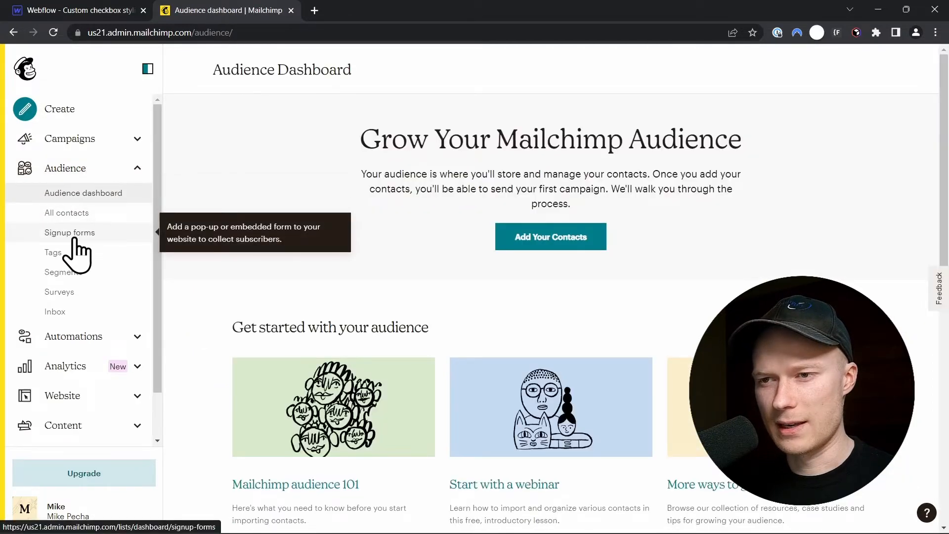
pyautogui.click(70, 233)
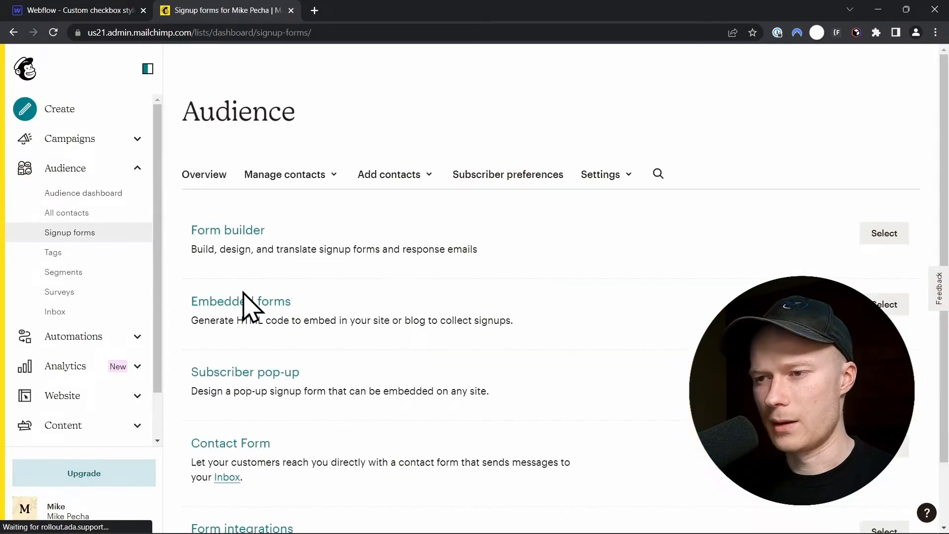
pyautogui.scroll(-3)
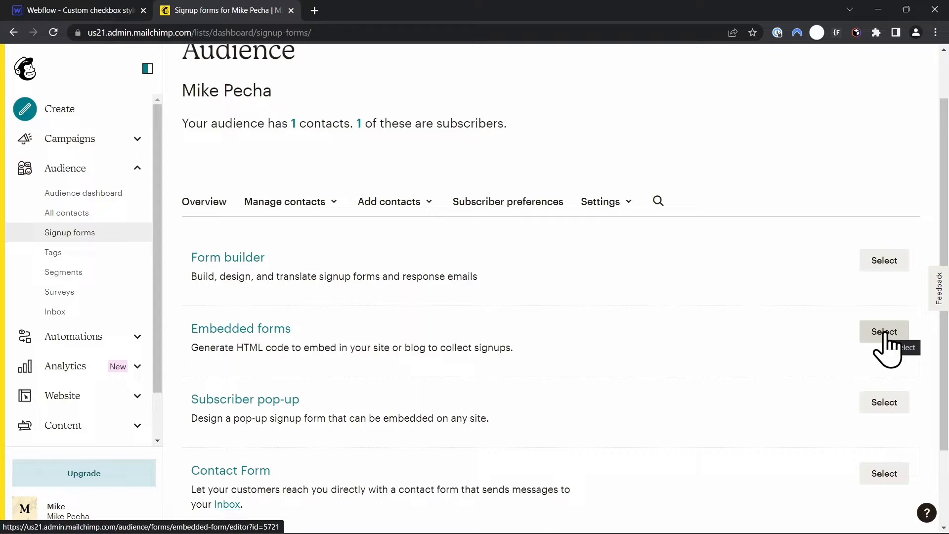
pyautogui.click(884, 331)
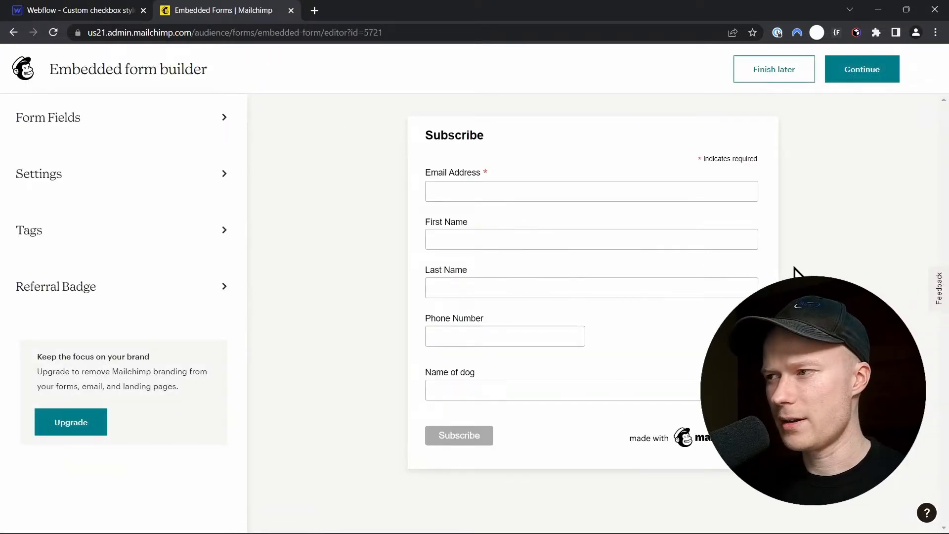
pyautogui.click(860, 69)
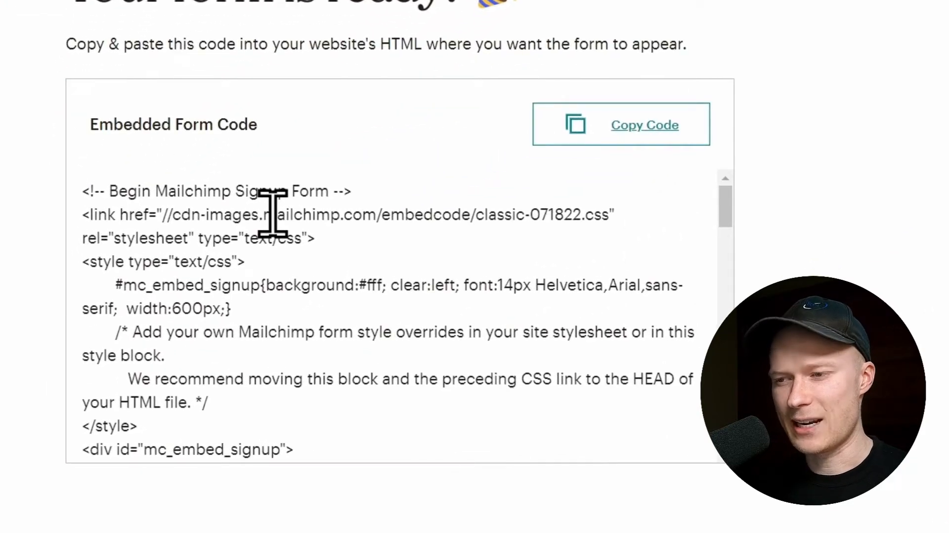
# Step: Highlight and copy the form action URL from the embed code
pyautogui.scroll(-3)
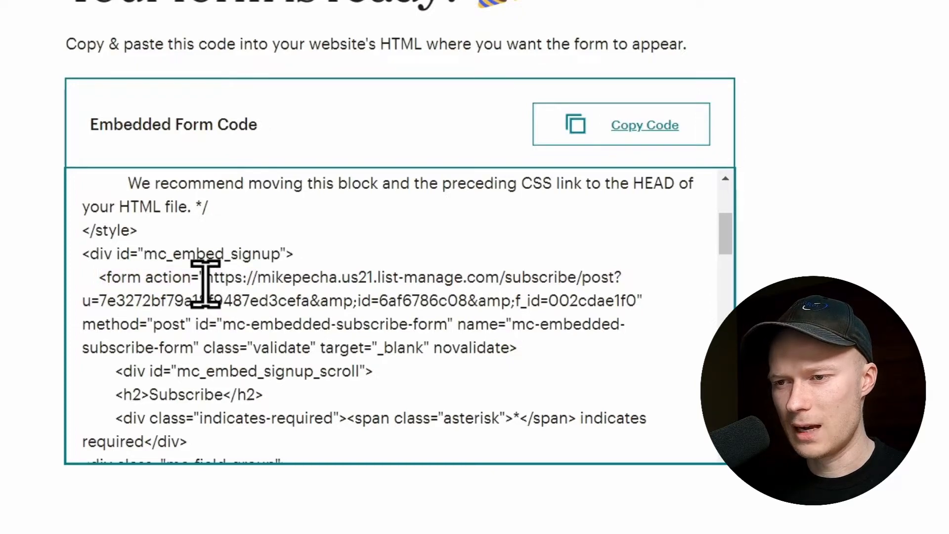
pyautogui.moveTo(204, 277); pyautogui.dragTo(460, 300)
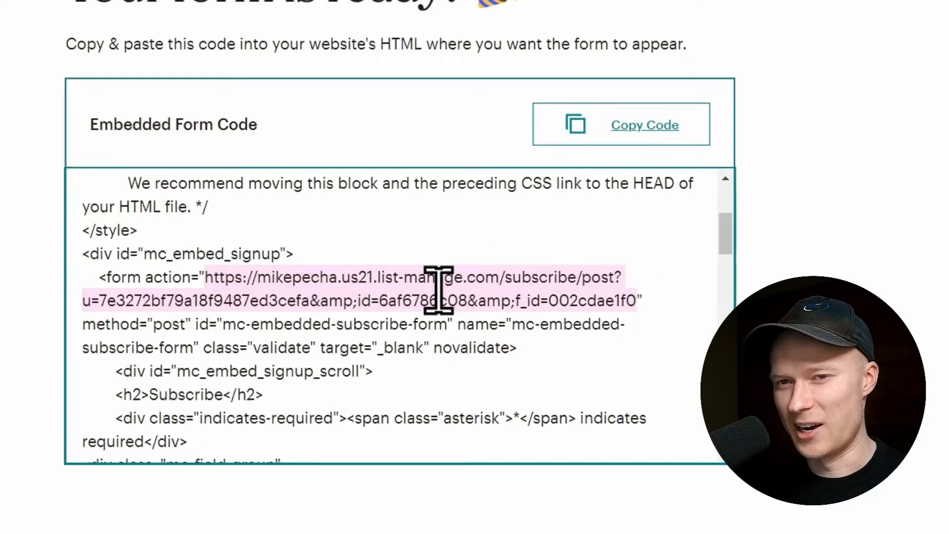
pyautogui.rightClick(436, 302)
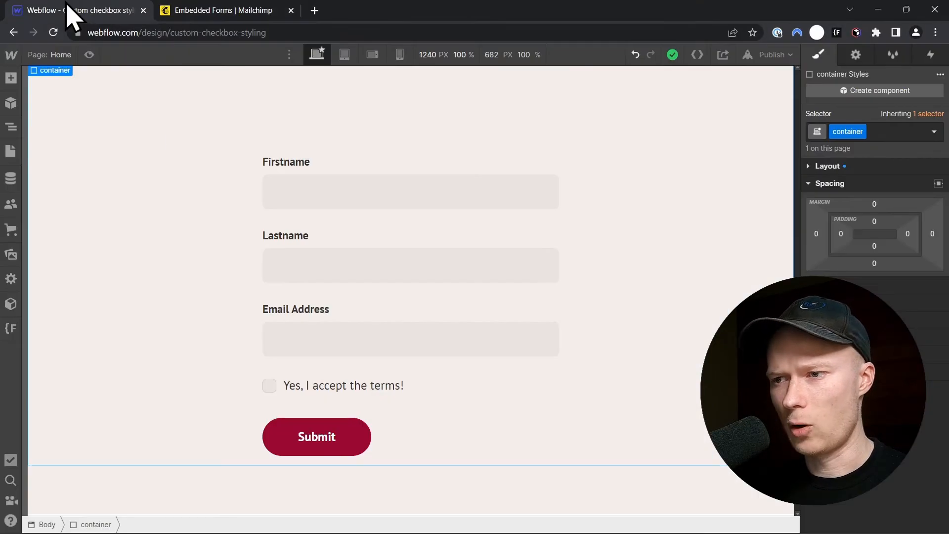
pyautogui.moveTo(384, 172)
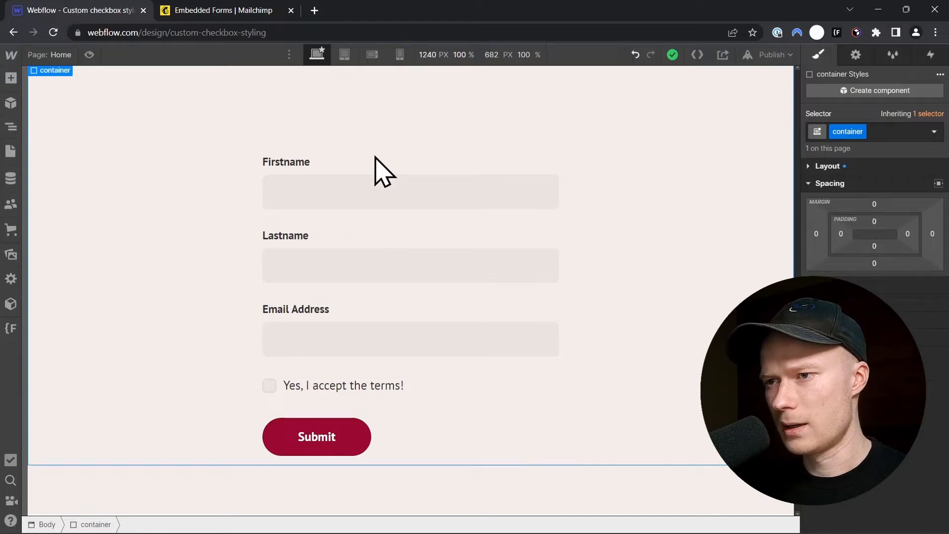
# Step: Show the first name input's element settings, with the Mailchimp action URL and POST method
pyautogui.click(409, 191)
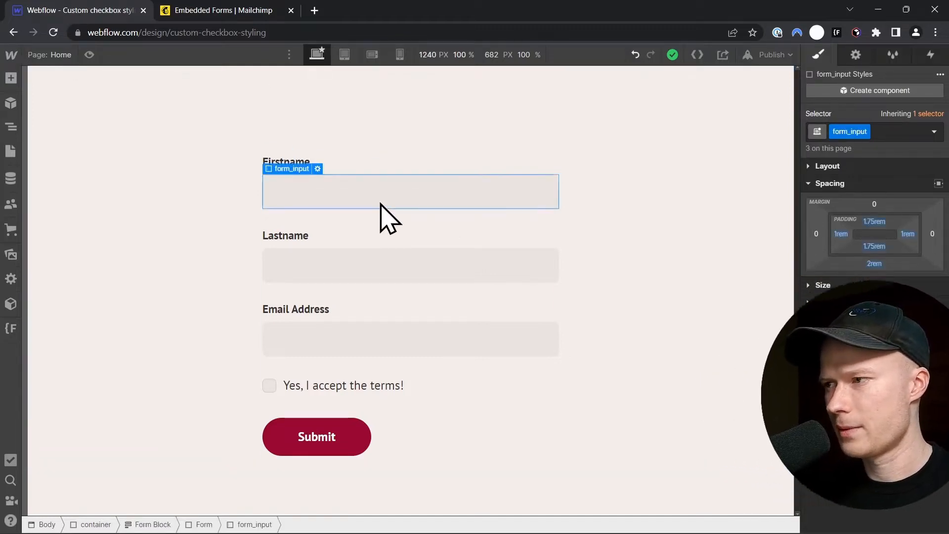
pyautogui.click(856, 55)
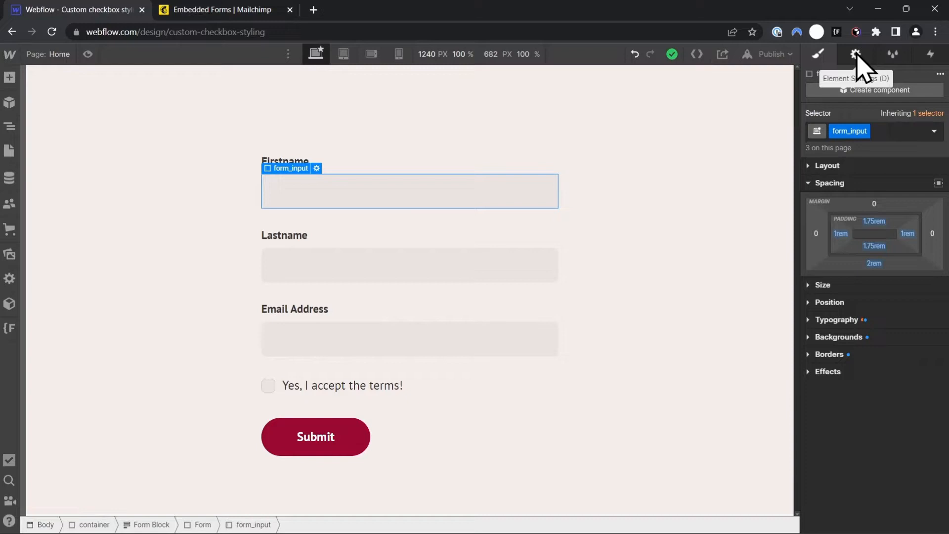
pyautogui.click(855, 53)
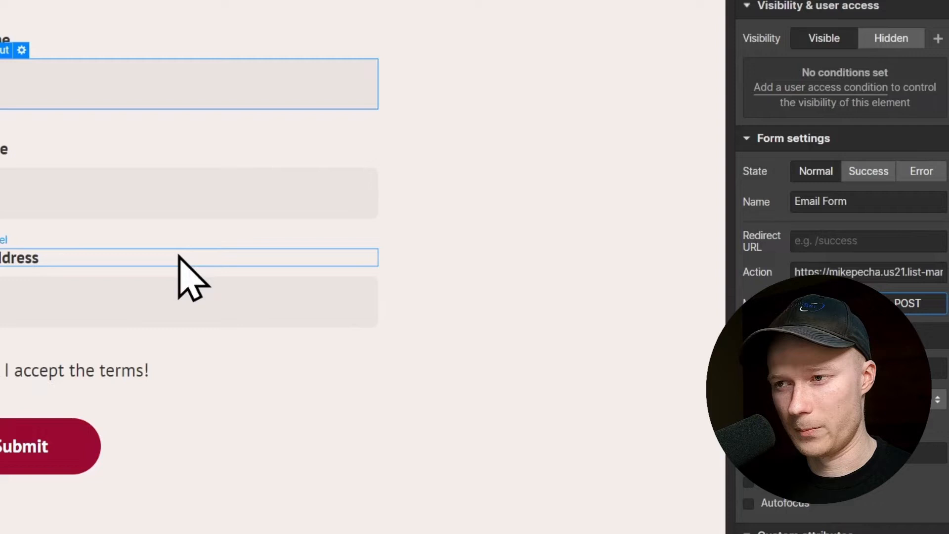
pyautogui.click(189, 302)
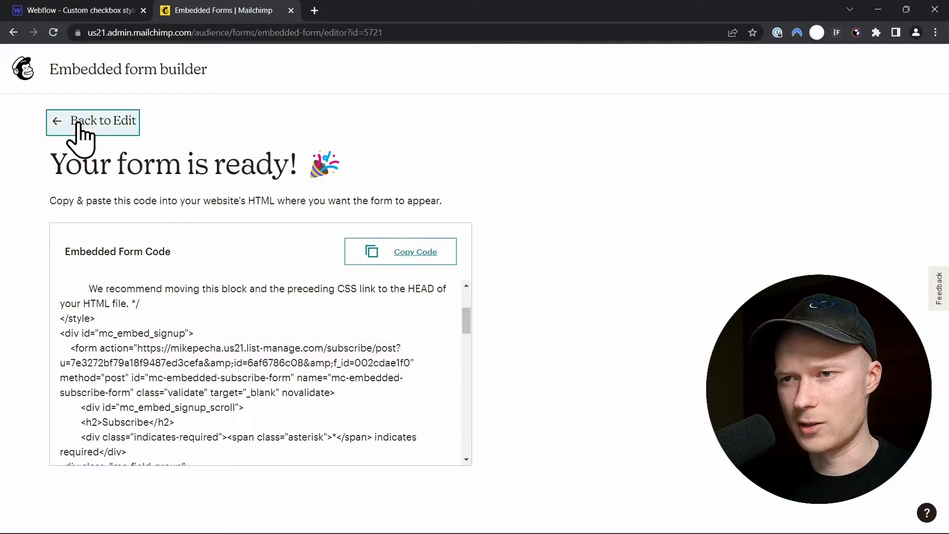
# Step: Open Audience fields and *|MERGE|* tags in audience settings and select the FNAME tag
pyautogui.click(92, 121)
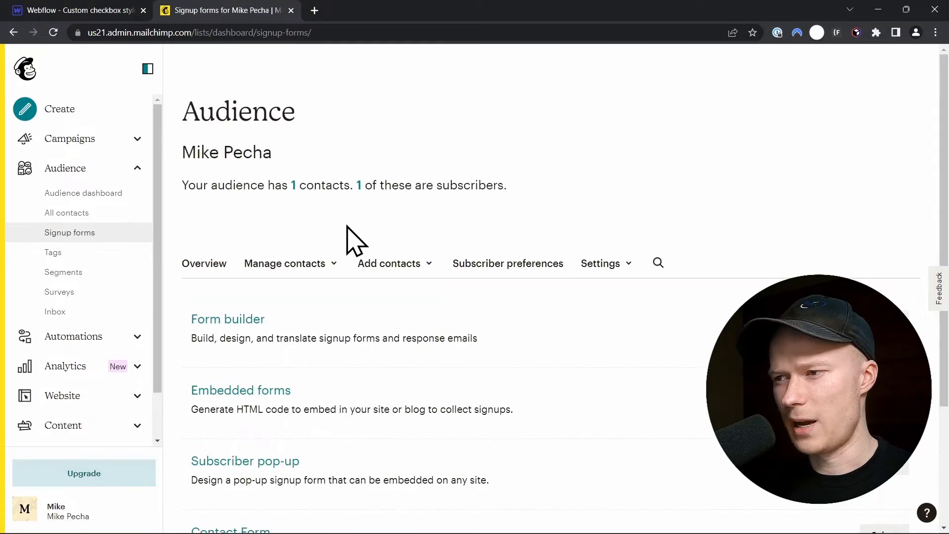
pyautogui.click(600, 264)
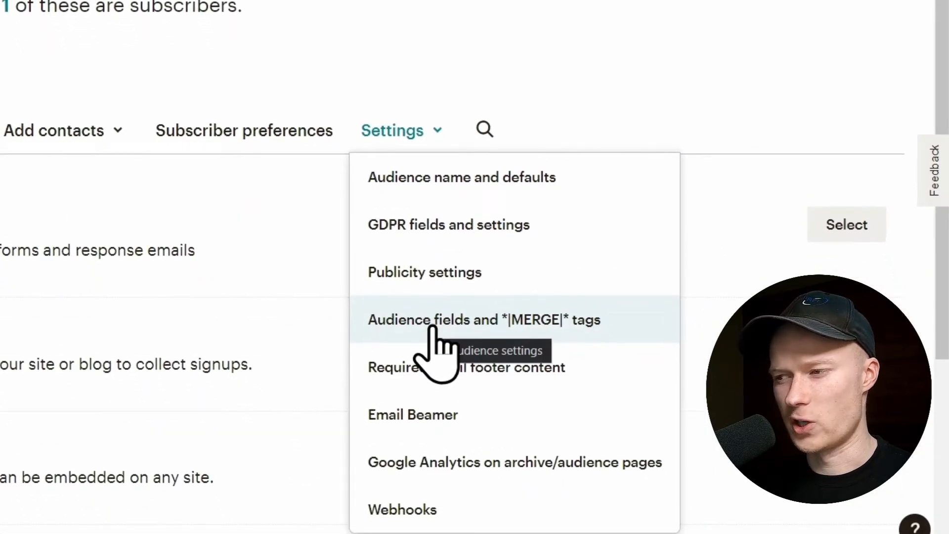
pyautogui.click(483, 320)
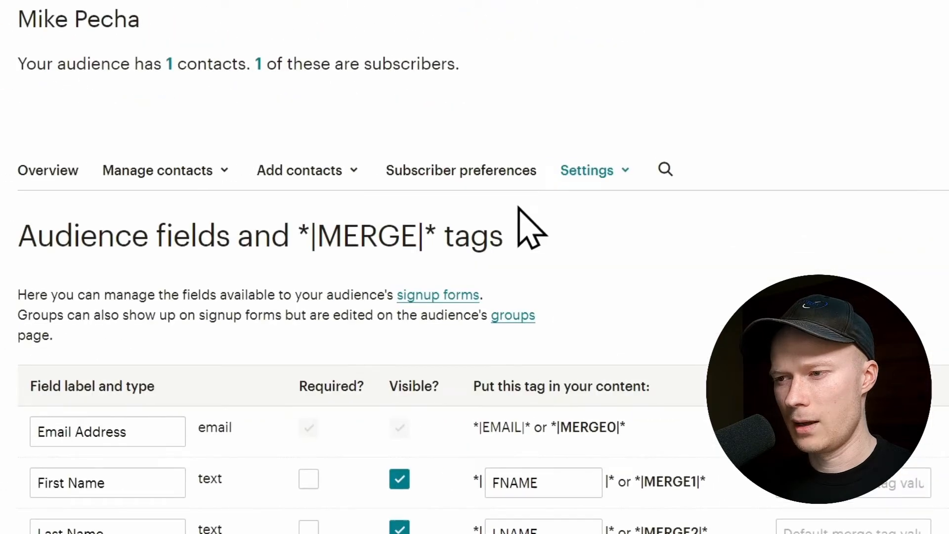
pyautogui.scroll(-3)
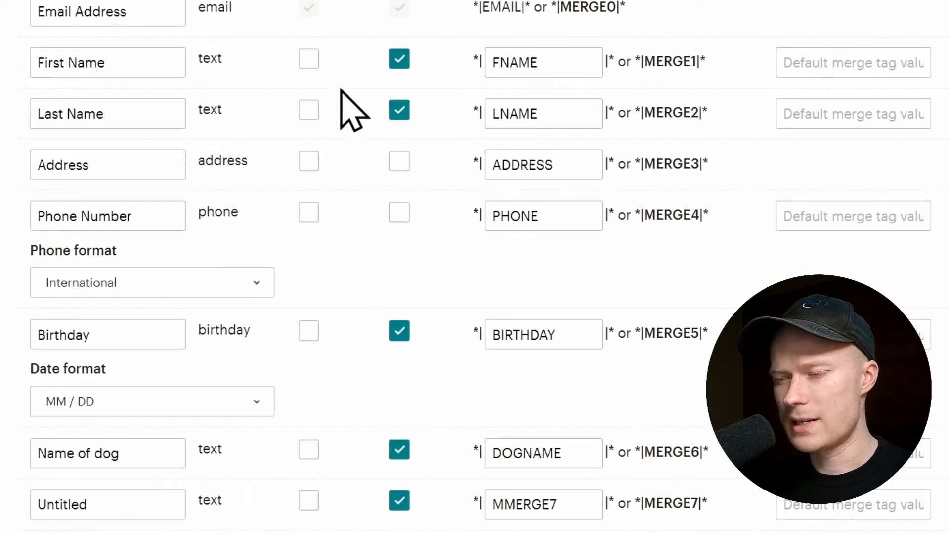
pyautogui.moveTo(91, 112)
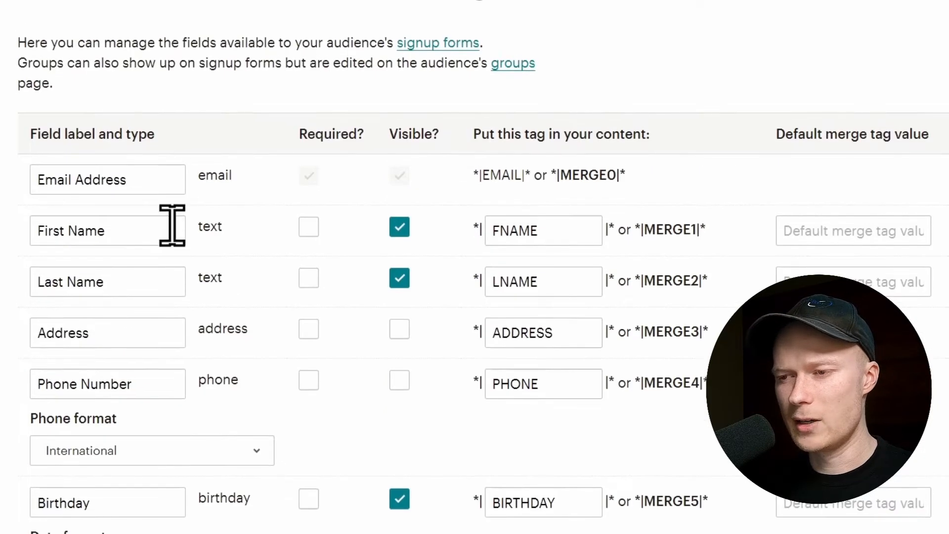
pyautogui.moveTo(170, 285)
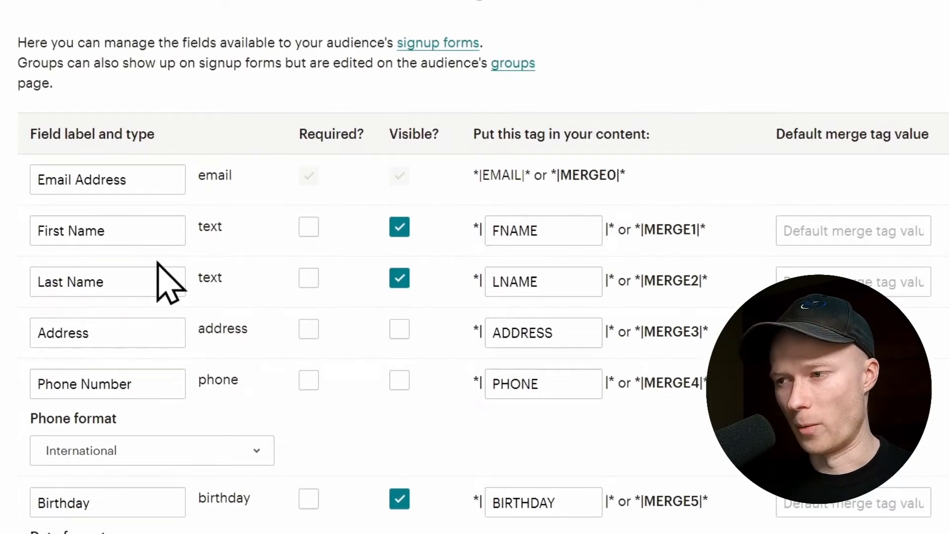
pyautogui.scroll(-3)
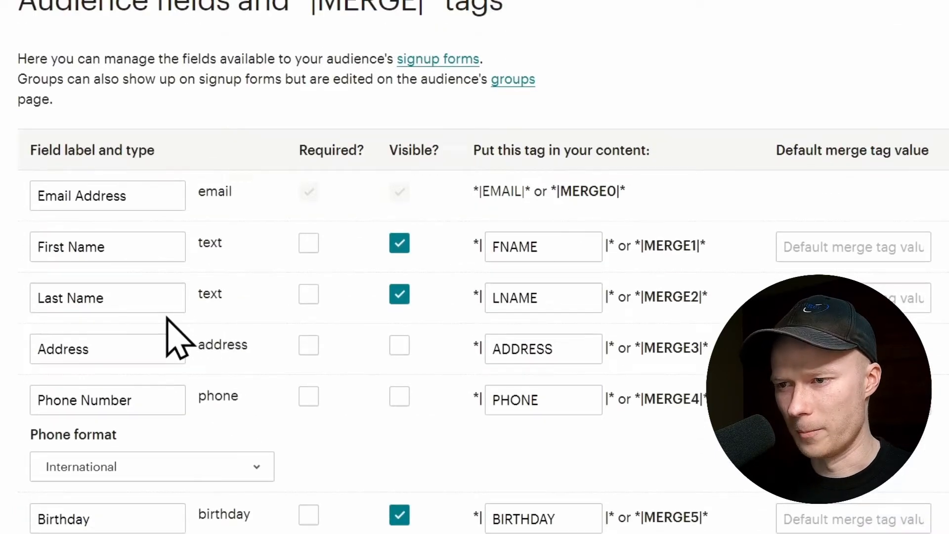
pyautogui.moveTo(281, 366)
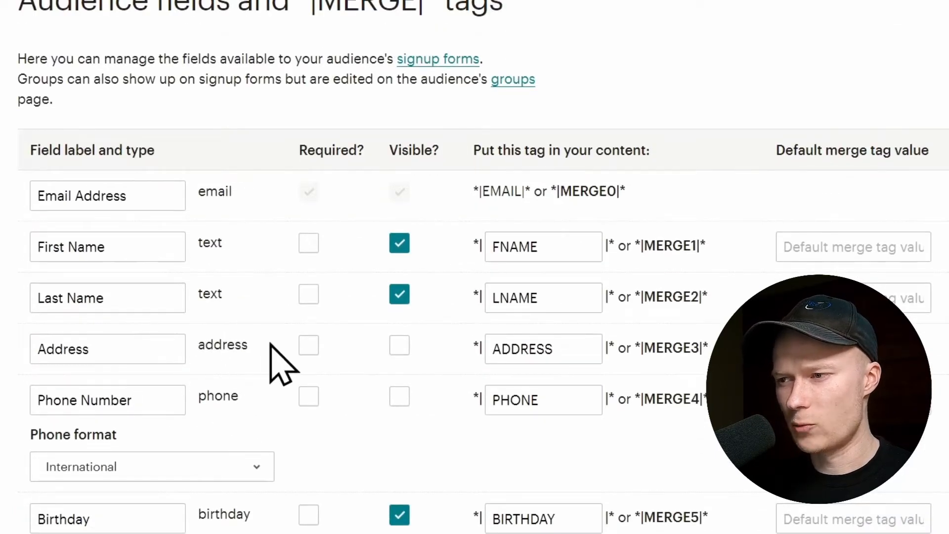
pyautogui.moveTo(523, 182)
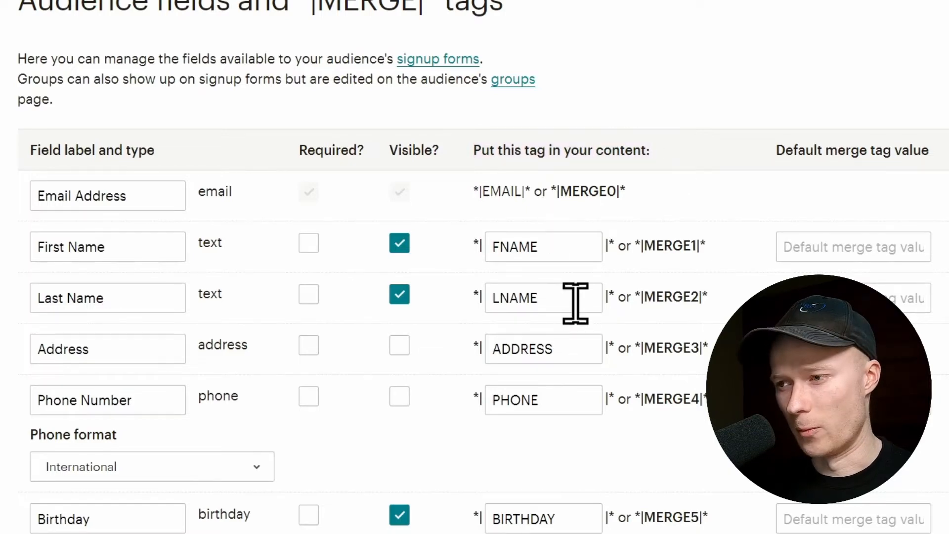
pyautogui.moveTo(36, 247)
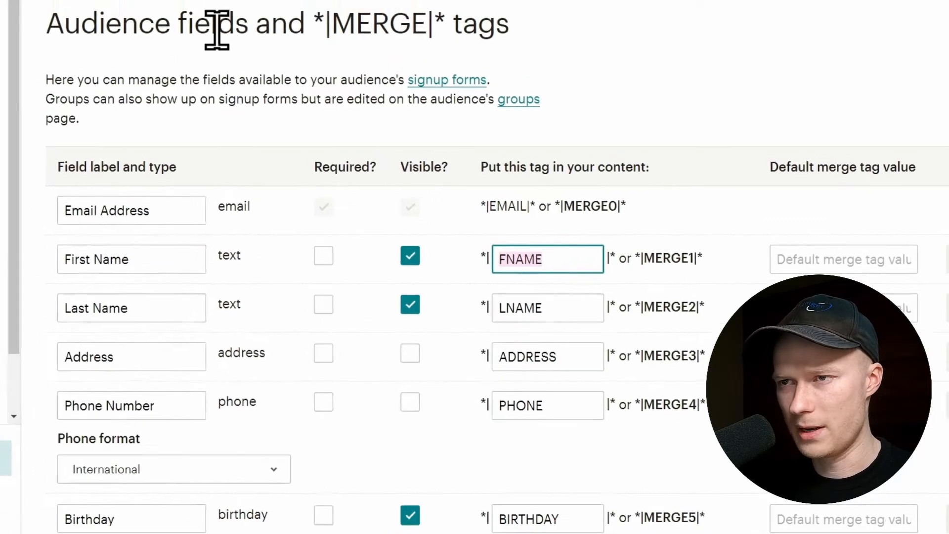
pyautogui.click(79, 10)
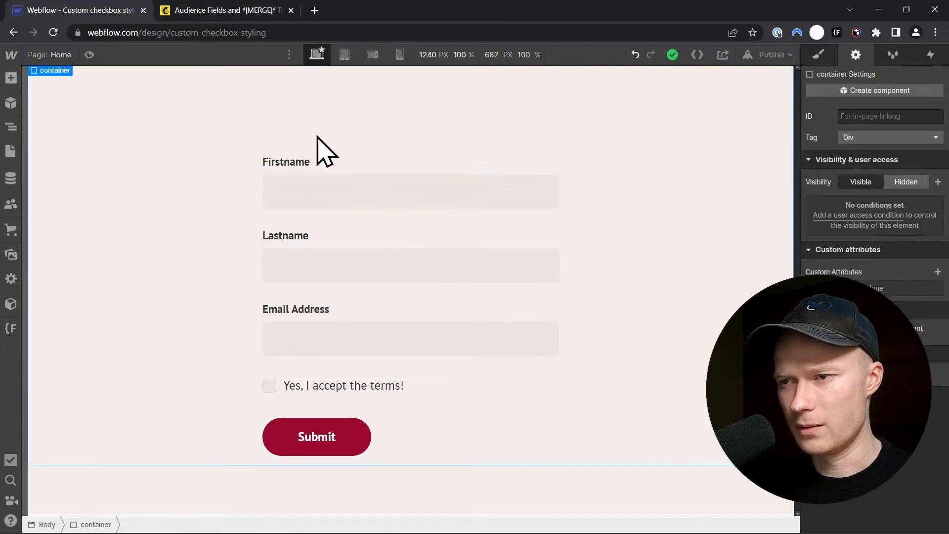
# Step: Replace the first name input's name 'Firstname' with FNAME
pyautogui.click(409, 191)
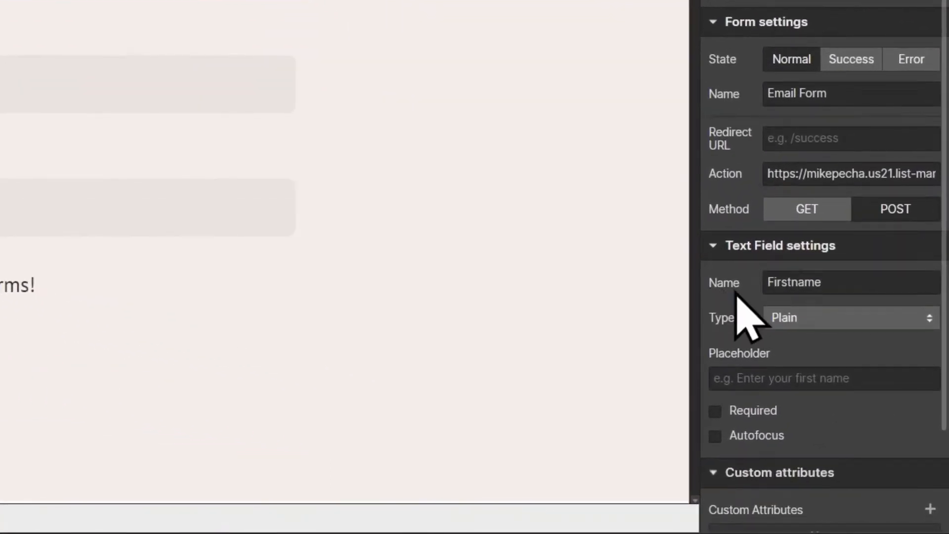
pyautogui.doubleClick(793, 282)
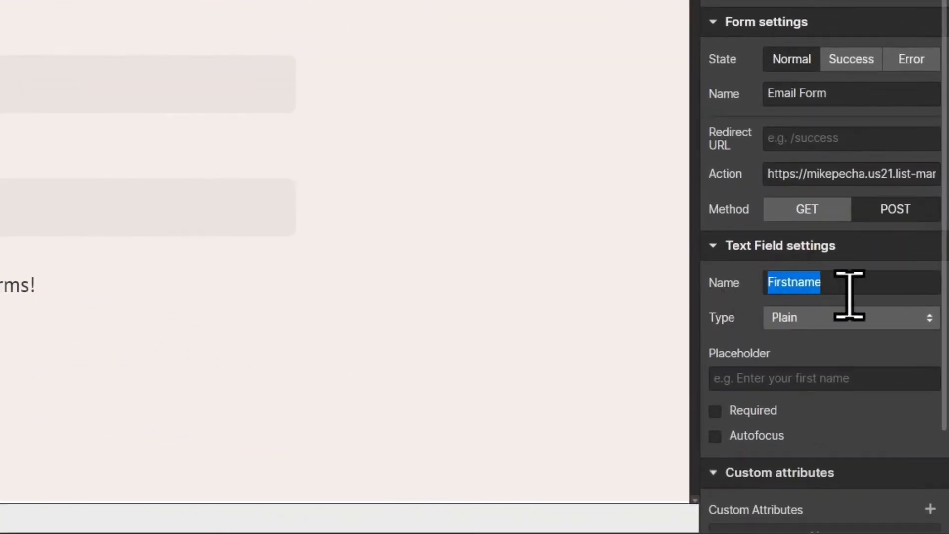
pyautogui.write('FNAME')
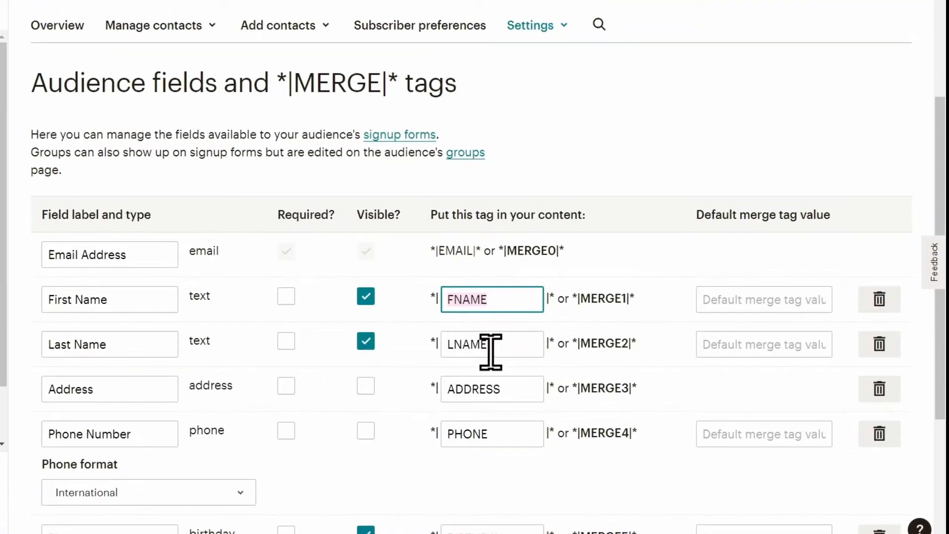
# Step: Select and copy the Last Name field's LNAME merge tag
pyautogui.click(491, 344)
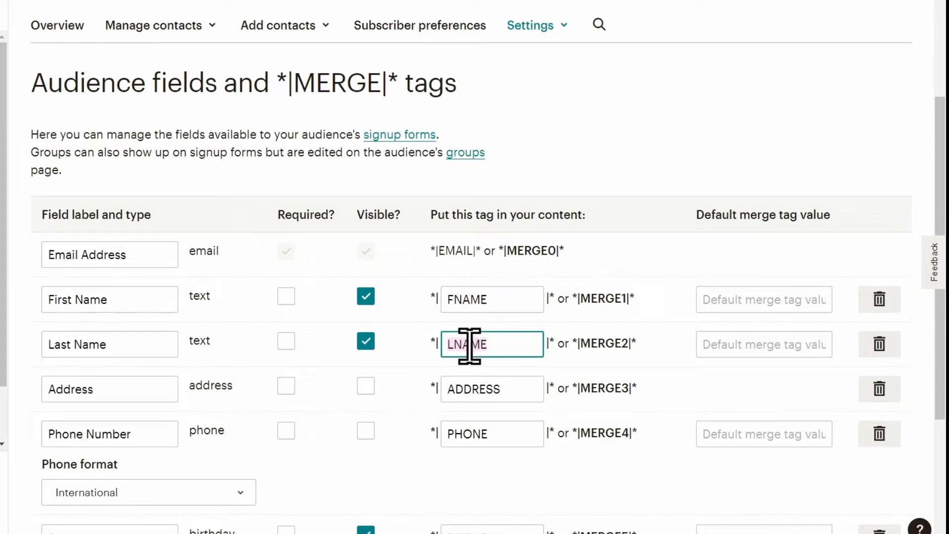
pyautogui.rightClick(466, 344)
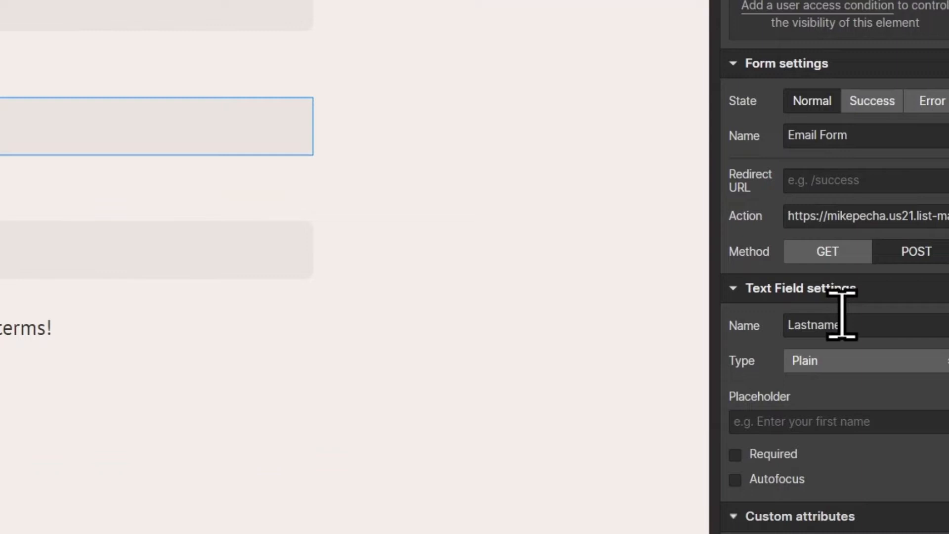
# Step: Replace the last-name field's name 'Lastname' with LNAME
pyautogui.doubleClick(814, 325)
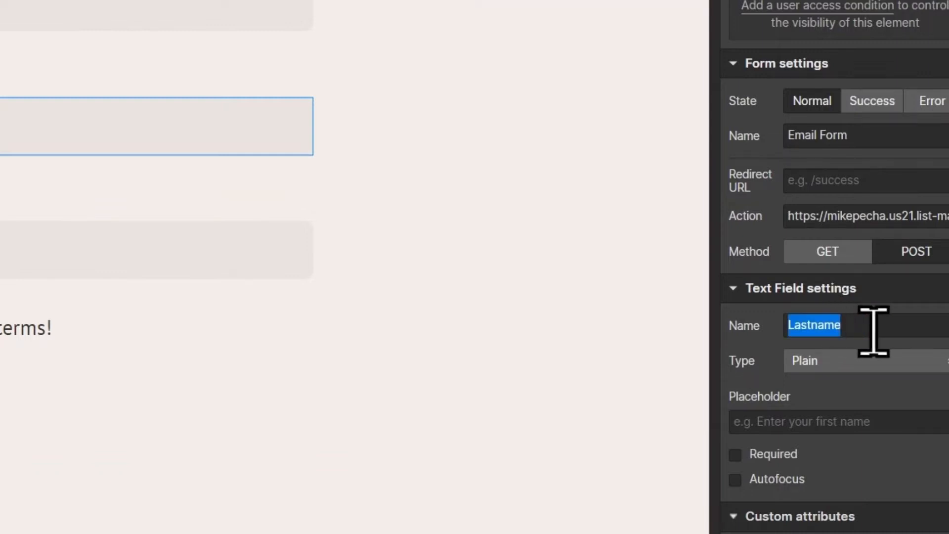
pyautogui.write('LNAME')
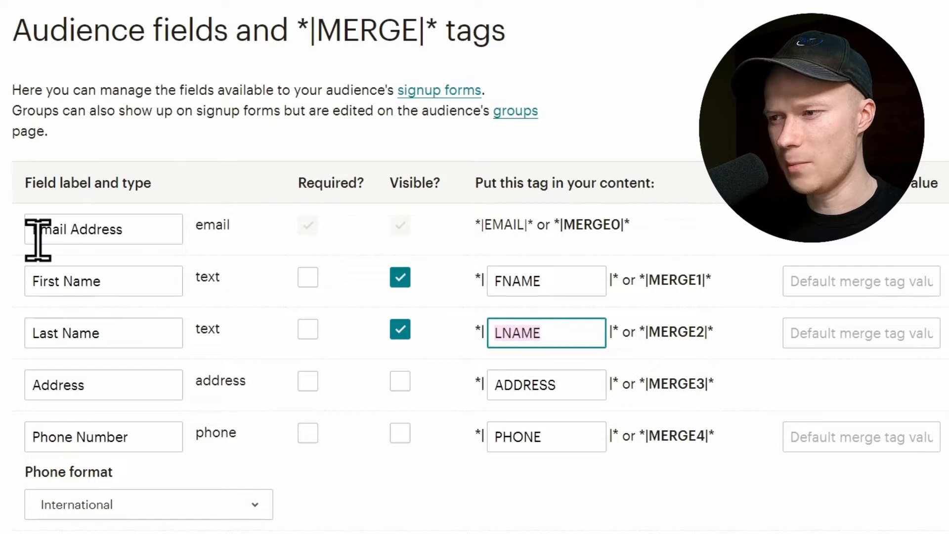
pyautogui.moveTo(499, 251)
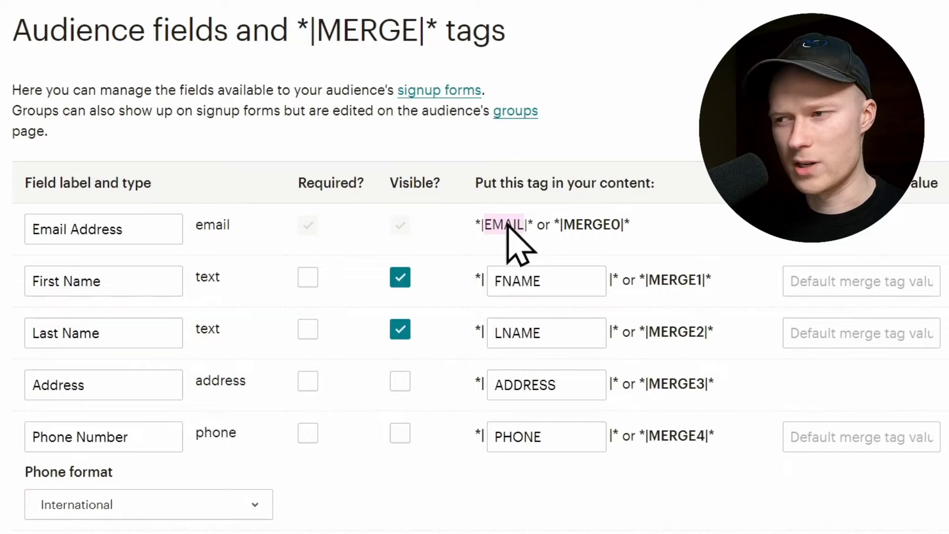
pyautogui.rightClick(505, 225)
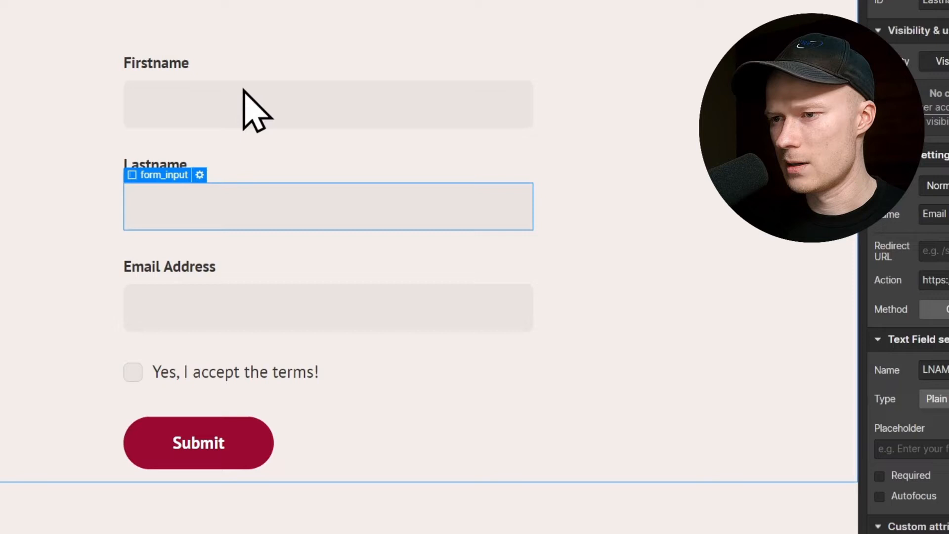
# Step: Select the Email Address input and name it EMAIL
pyautogui.click(326, 307)
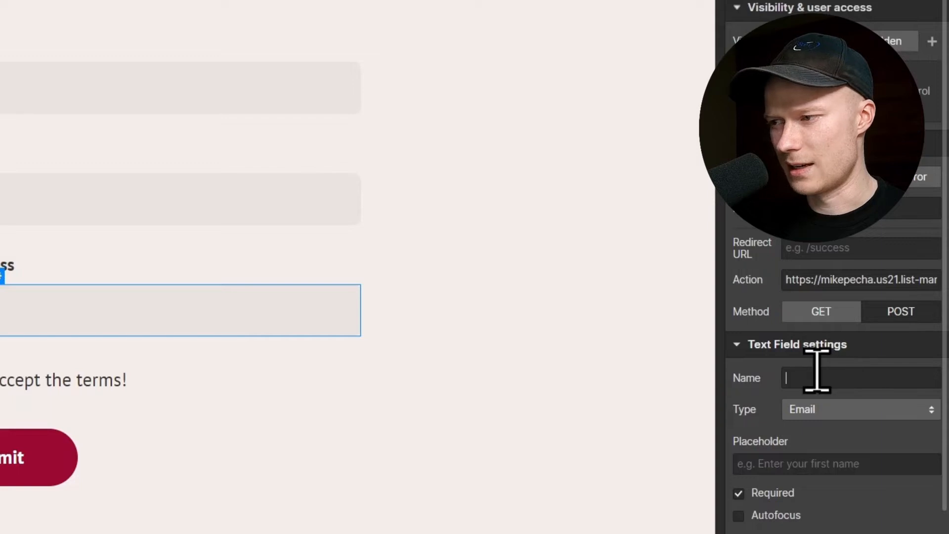
pyautogui.write('EMAIL')
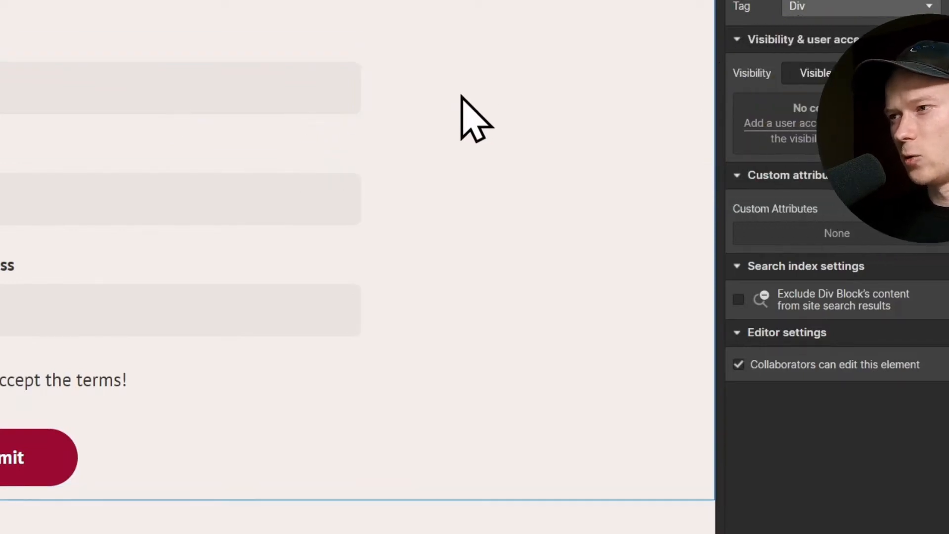
# Step: Publish the site to the webflow.io domain and open the live page
pyautogui.click(693, 45)
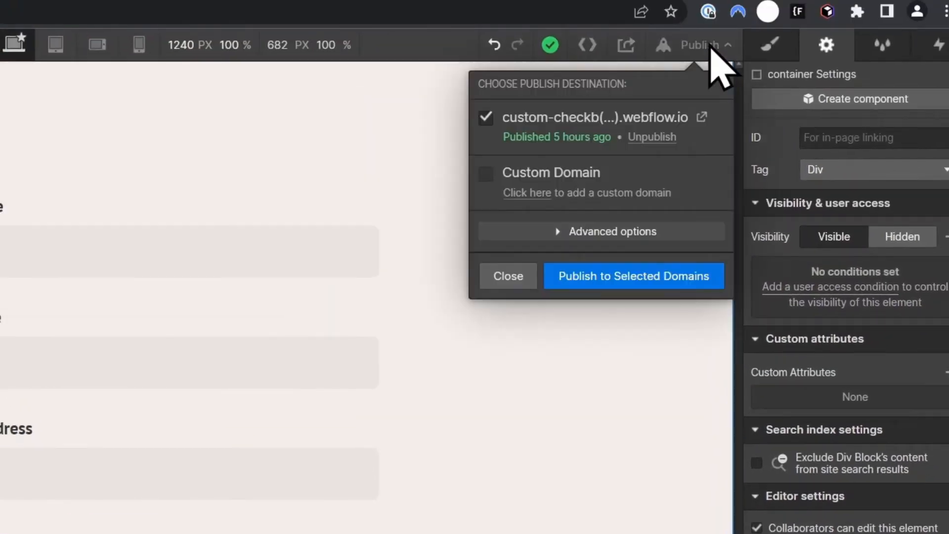
pyautogui.click(634, 276)
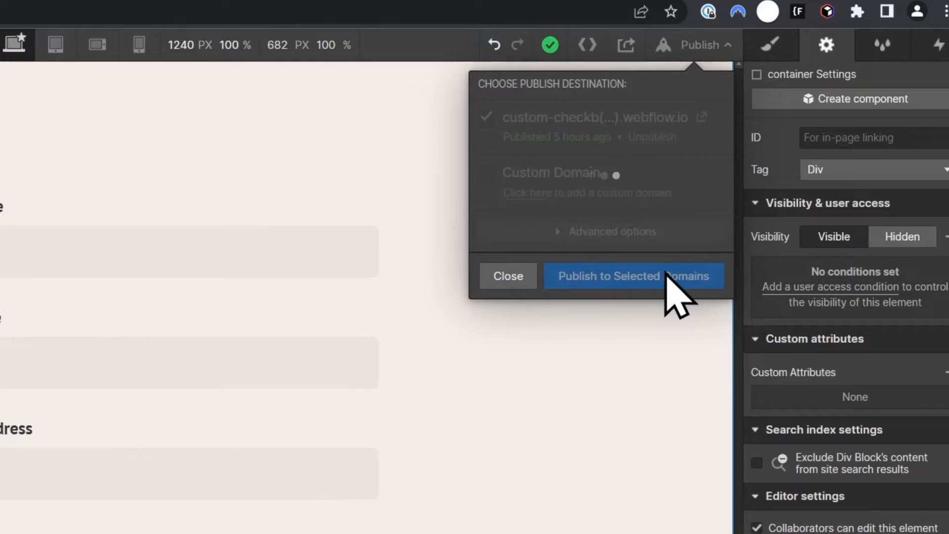
pyautogui.click(633, 275)
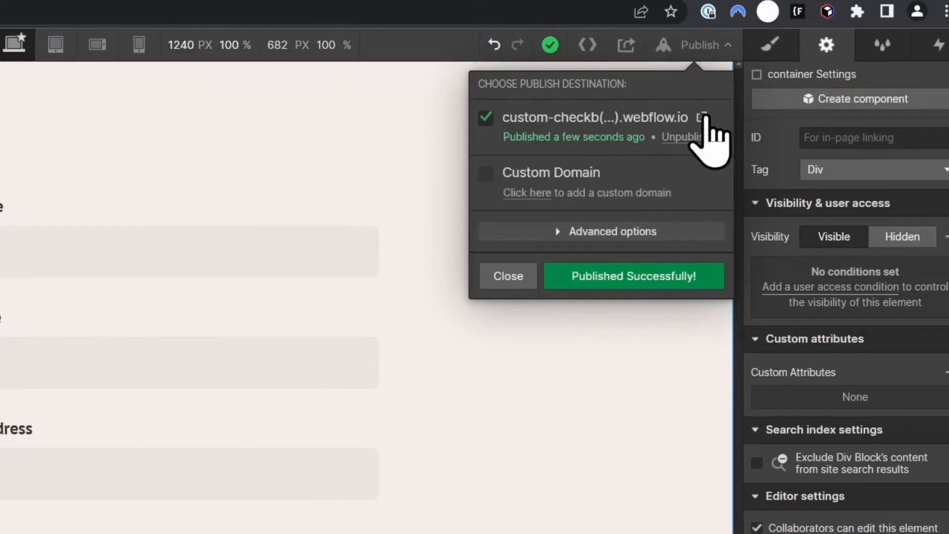
pyautogui.click(207, 11)
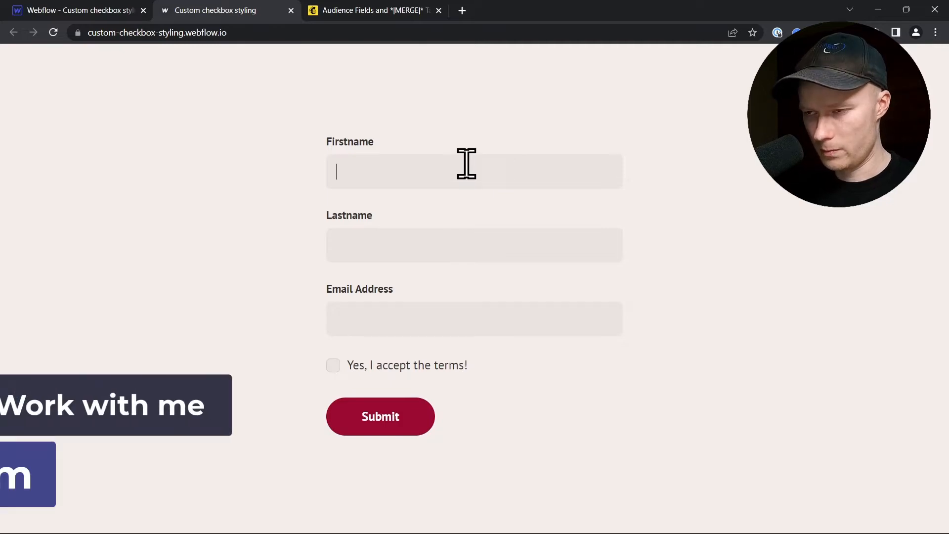
# Step: Submit a test signup for 'Mike Test' with the terms box ticked
pyautogui.write('Mike')
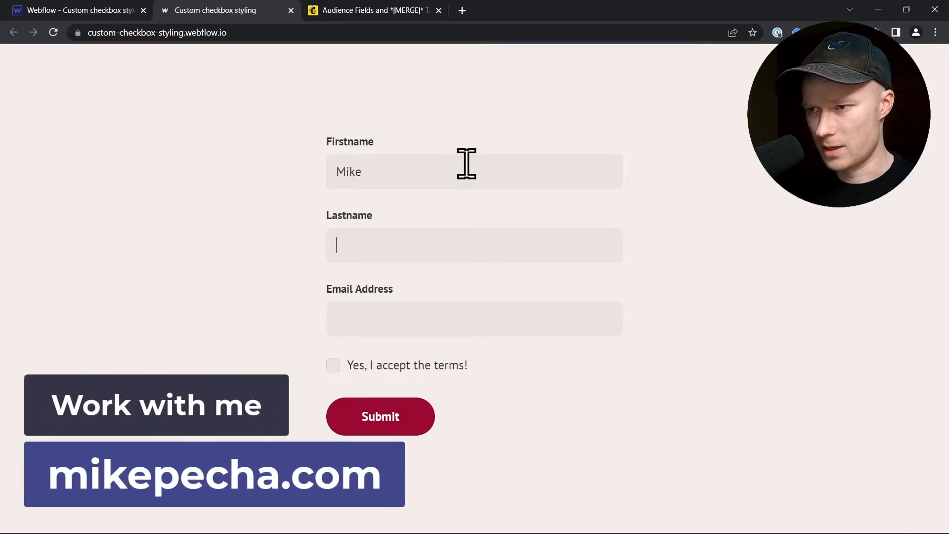
pyautogui.write('Test 2')
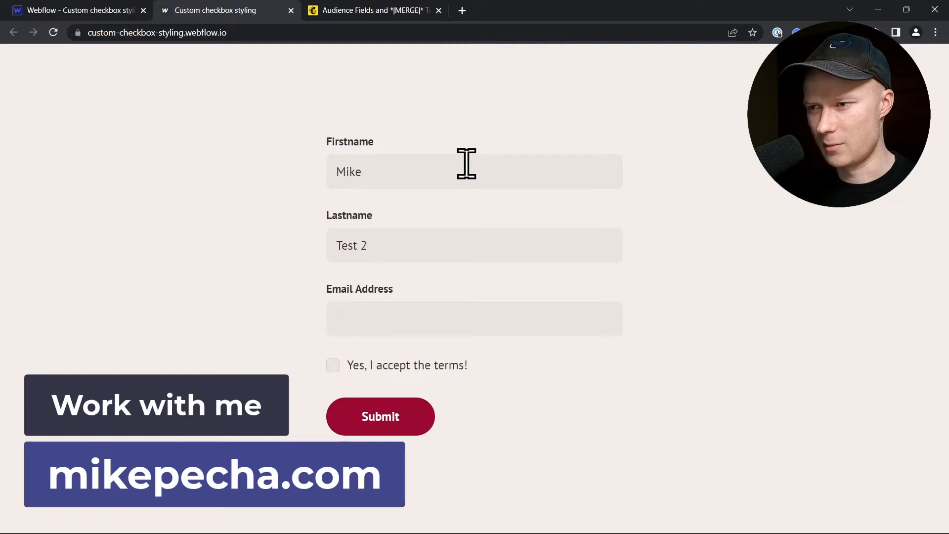
pyautogui.press('Backspace')
pyautogui.write('1')
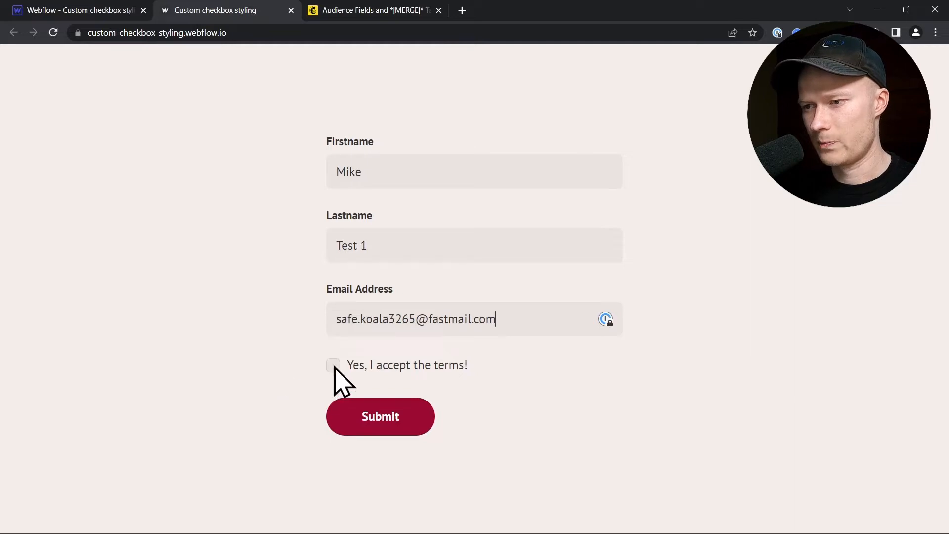
pyautogui.click(333, 365)
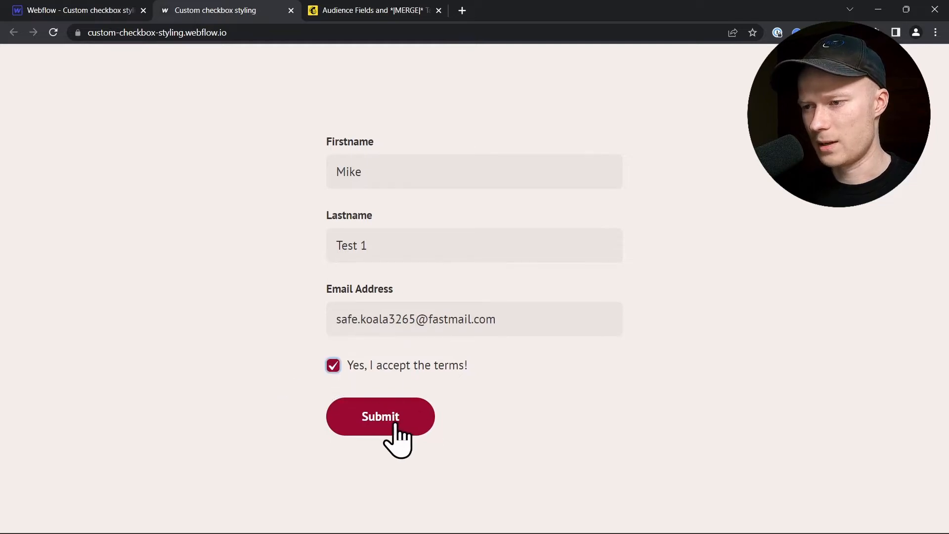
pyautogui.click(380, 415)
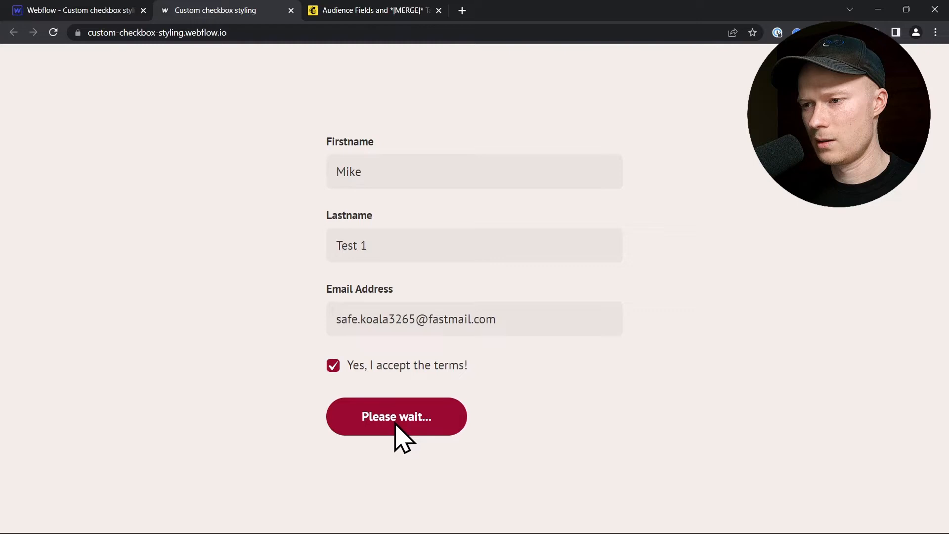
pyautogui.click(396, 415)
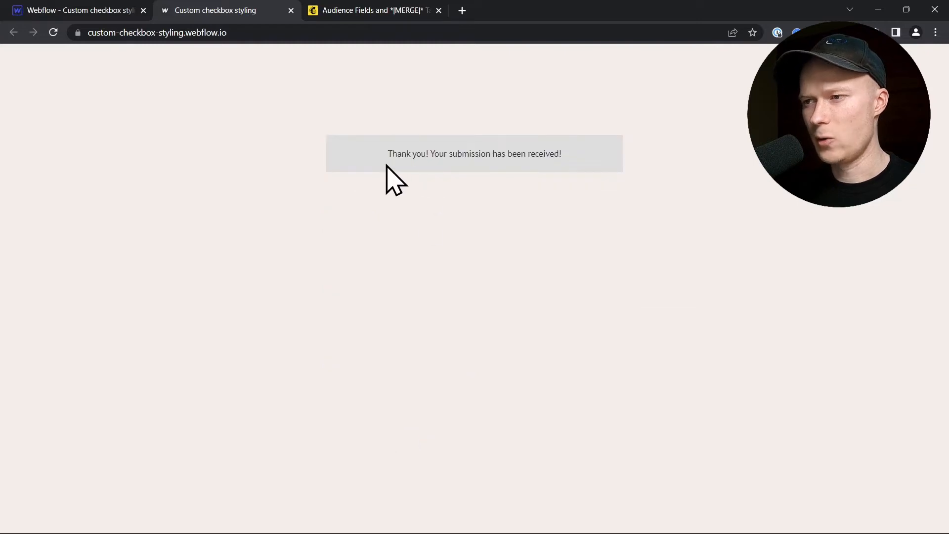
pyautogui.moveTo(475, 184)
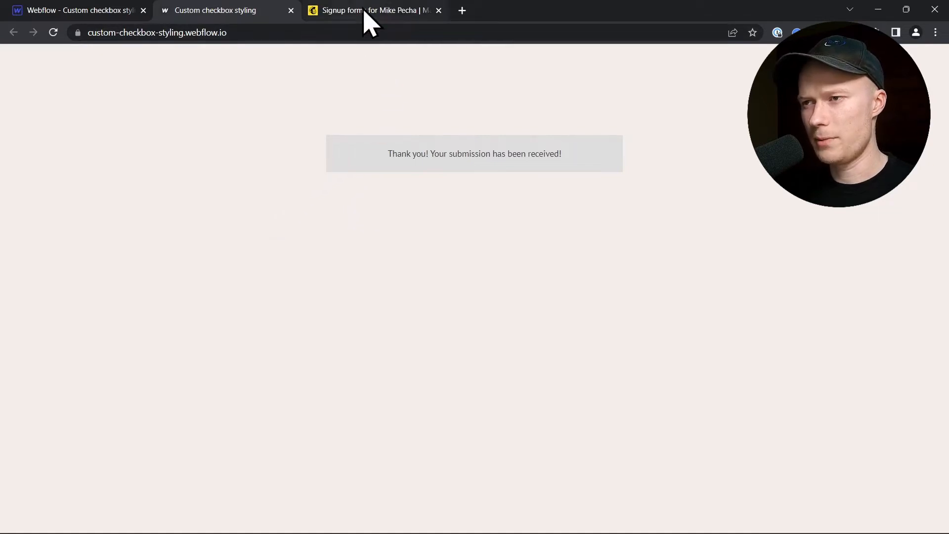
# Step: Show Mailchimp's All contacts list with test contact Mike Test 1
pyautogui.click(369, 10)
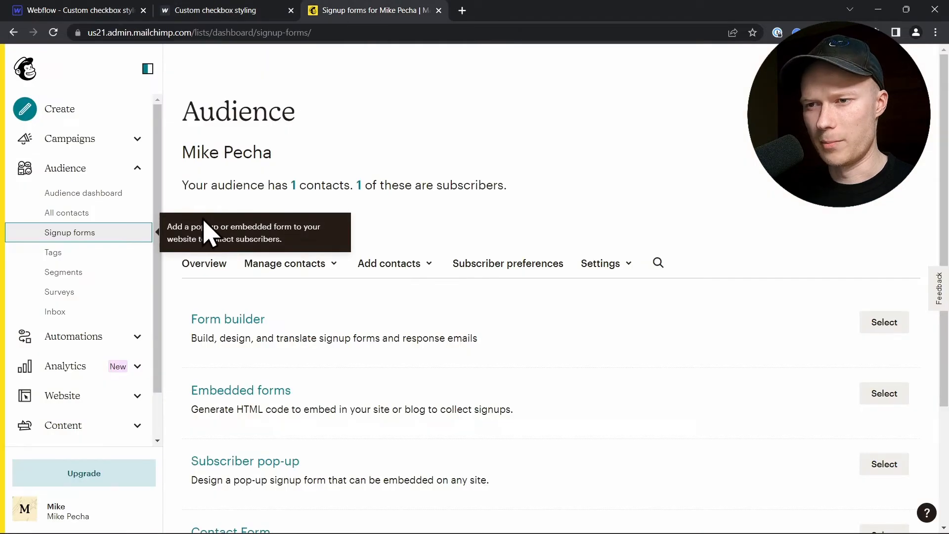
pyautogui.click(65, 168)
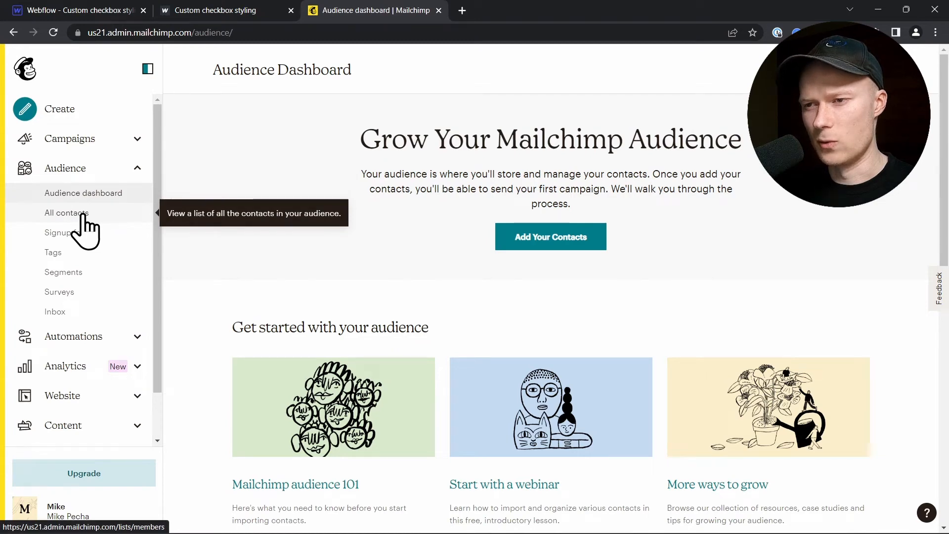
pyautogui.click(66, 213)
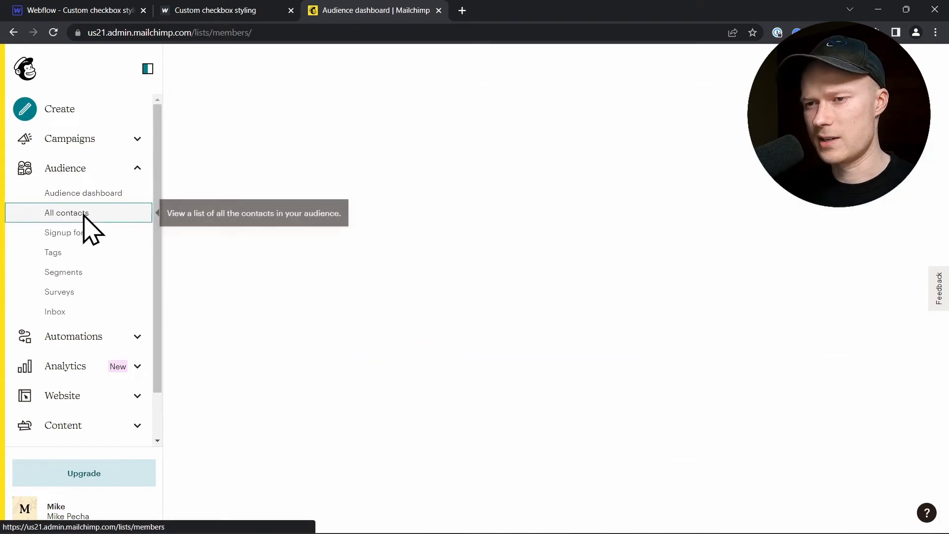
pyautogui.click(66, 213)
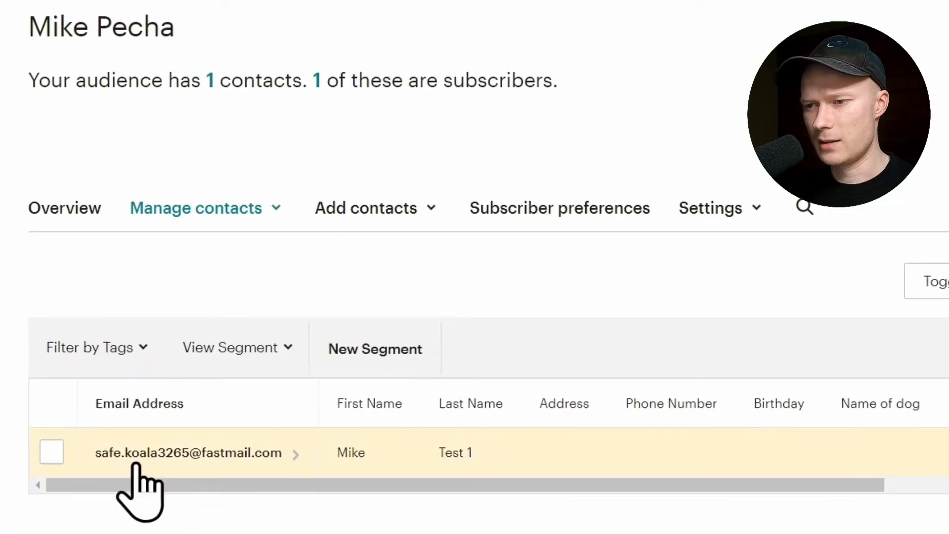
pyautogui.moveTo(164, 496)
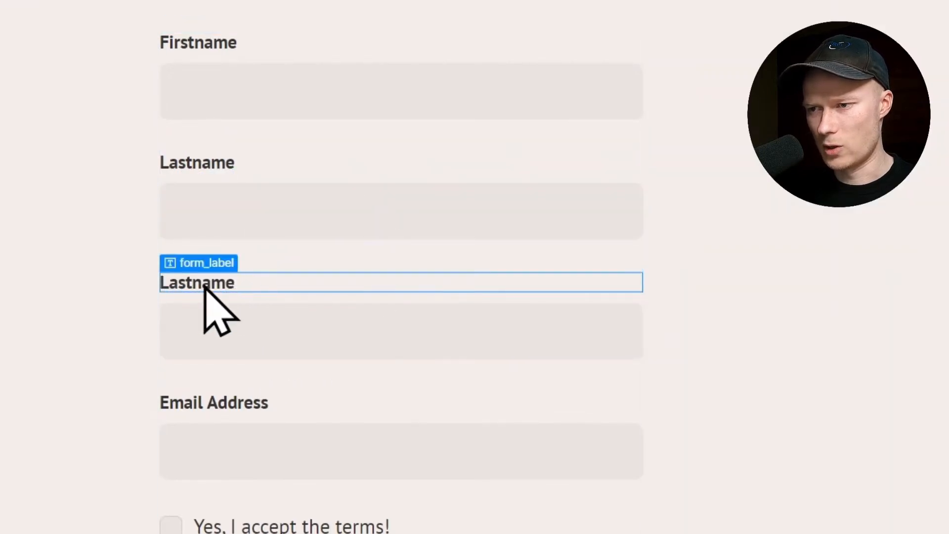
# Step: Relabel the duplicated Lastname field as 'Phone' and set its Text Field Type to Phone
pyautogui.doubleClick(197, 282)
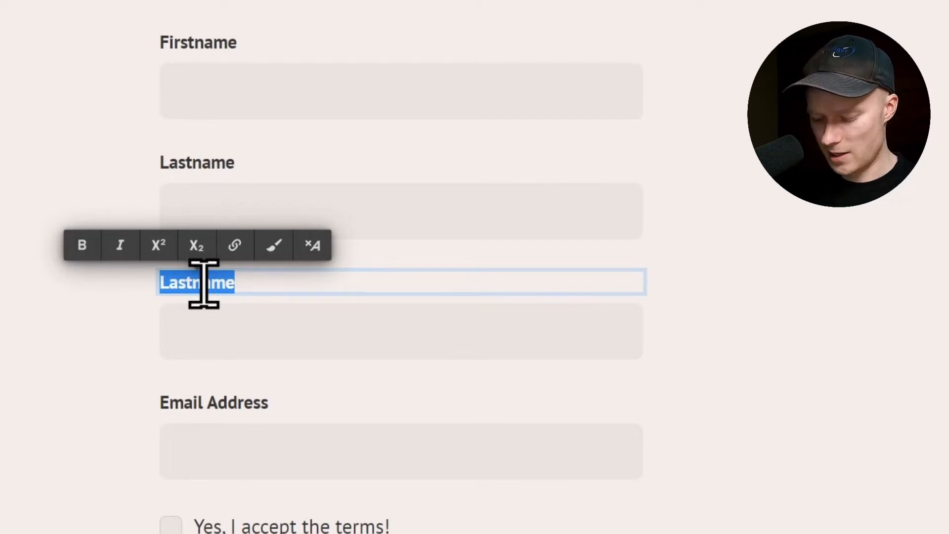
pyautogui.write('Phone')
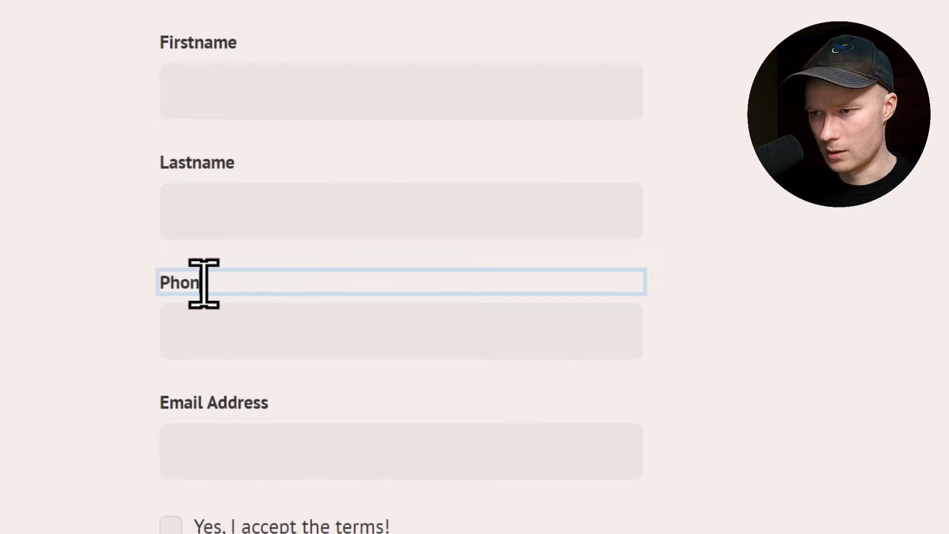
pyautogui.write('n')
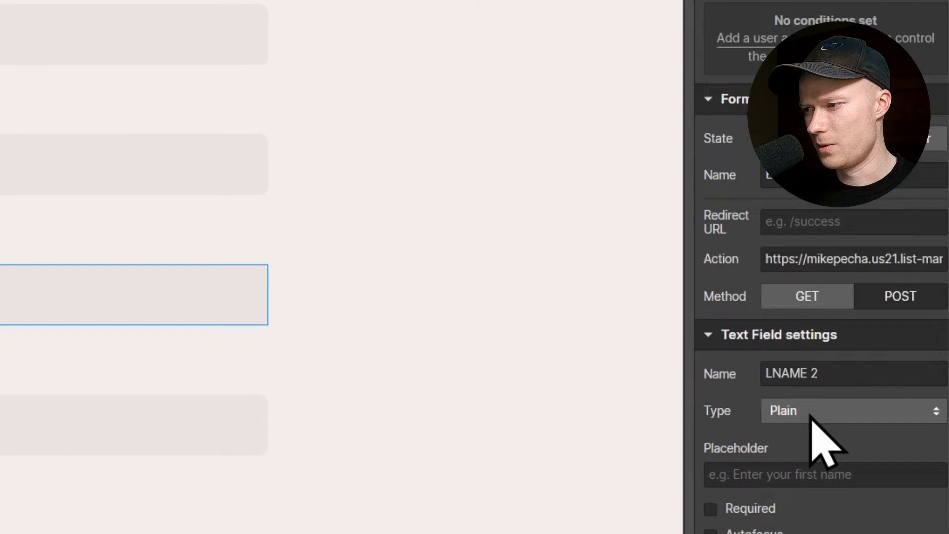
pyautogui.click(847, 411)
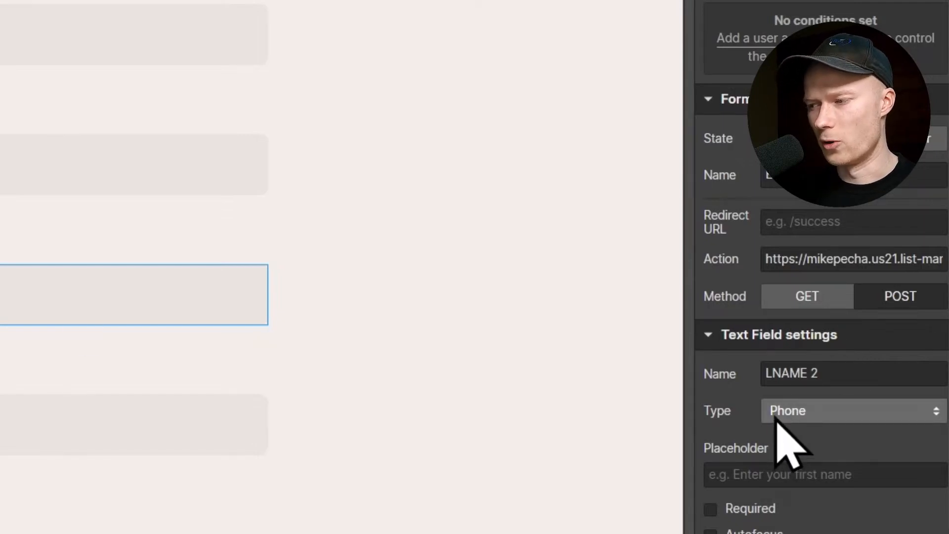
pyautogui.moveTo(599, 405)
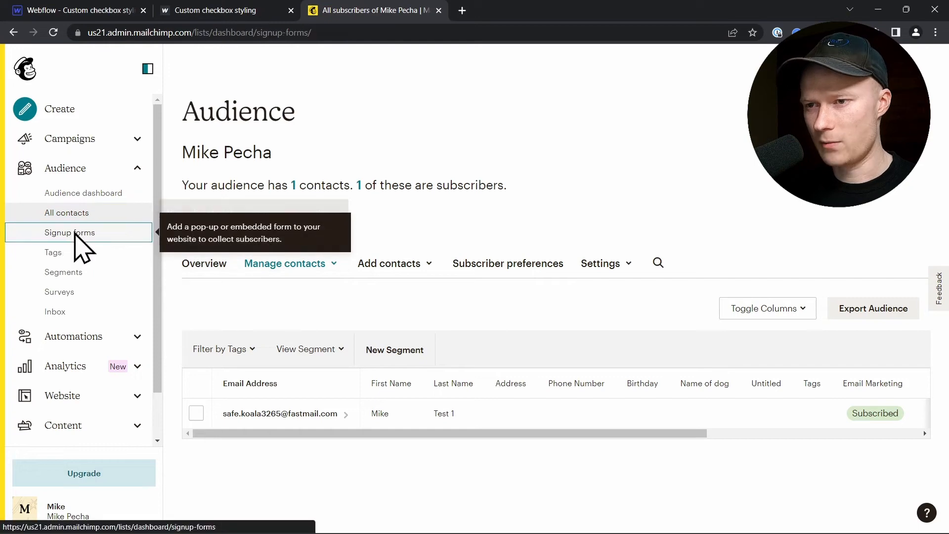
# Step: Open the audience fields and merge tags page and select the PHONE merge tag
pyautogui.click(70, 232)
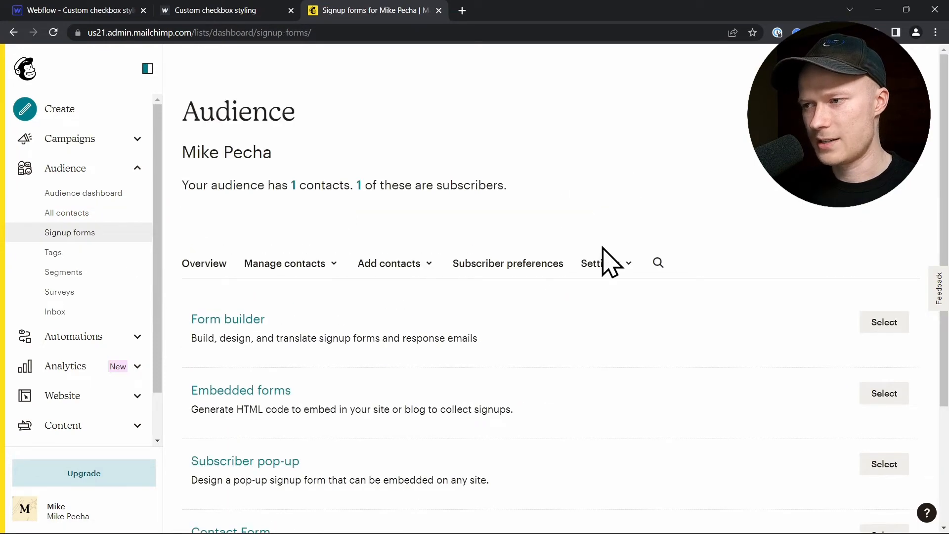
pyautogui.click(601, 263)
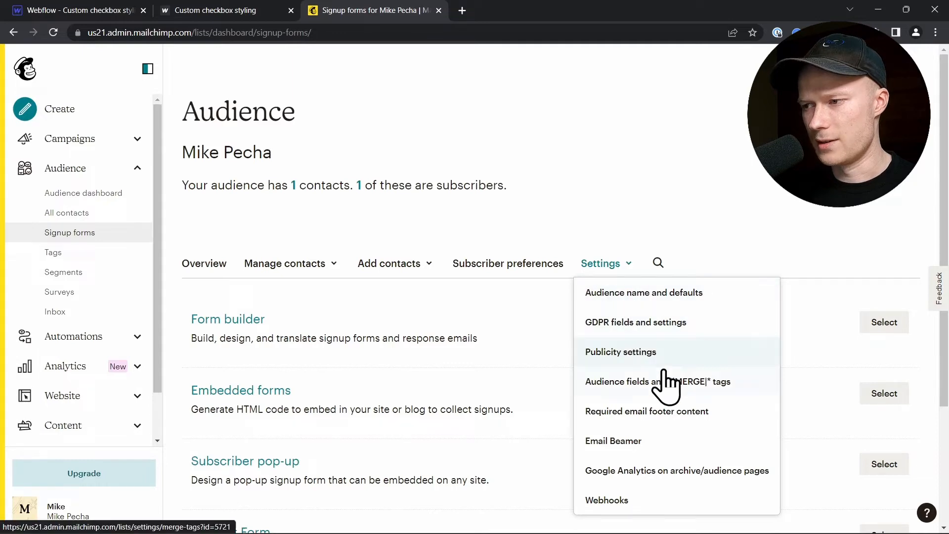
pyautogui.click(657, 381)
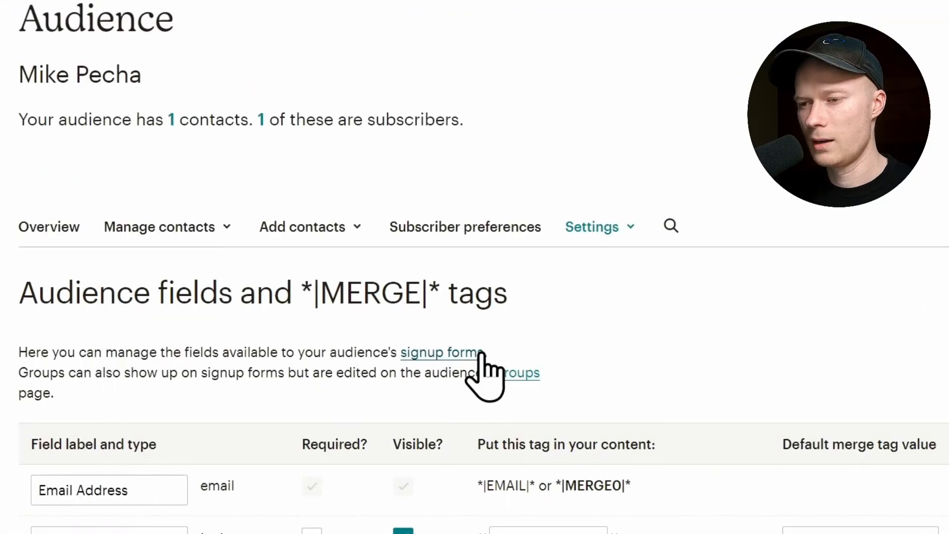
pyautogui.scroll(-3)
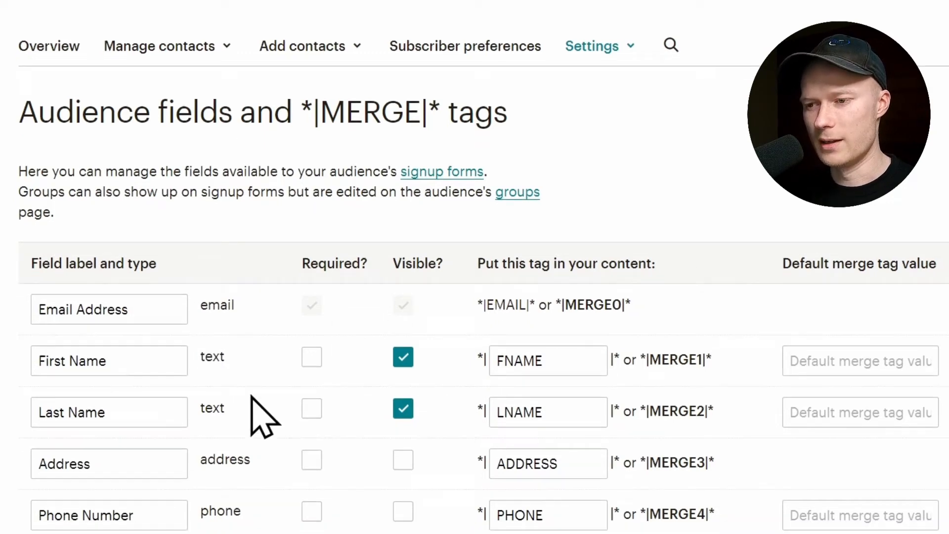
pyautogui.scroll(-3)
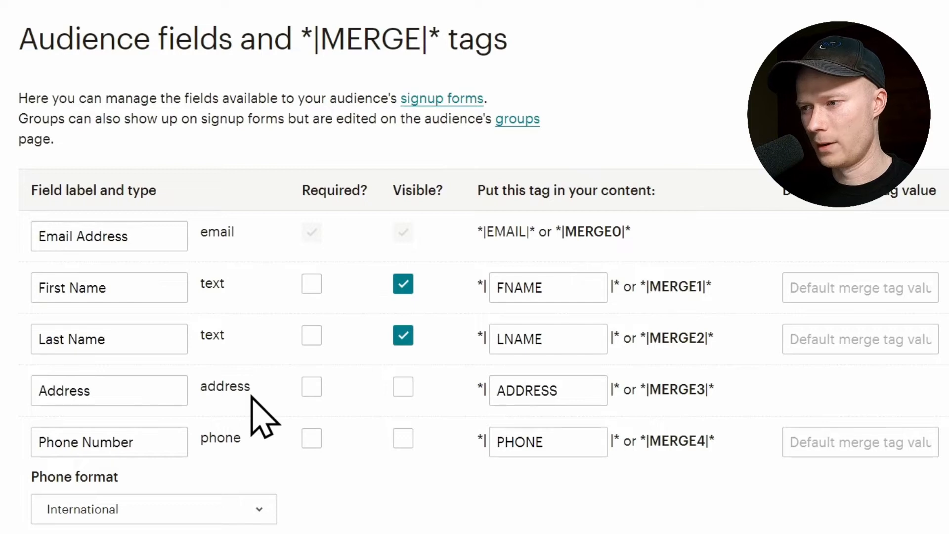
pyautogui.scroll(-3)
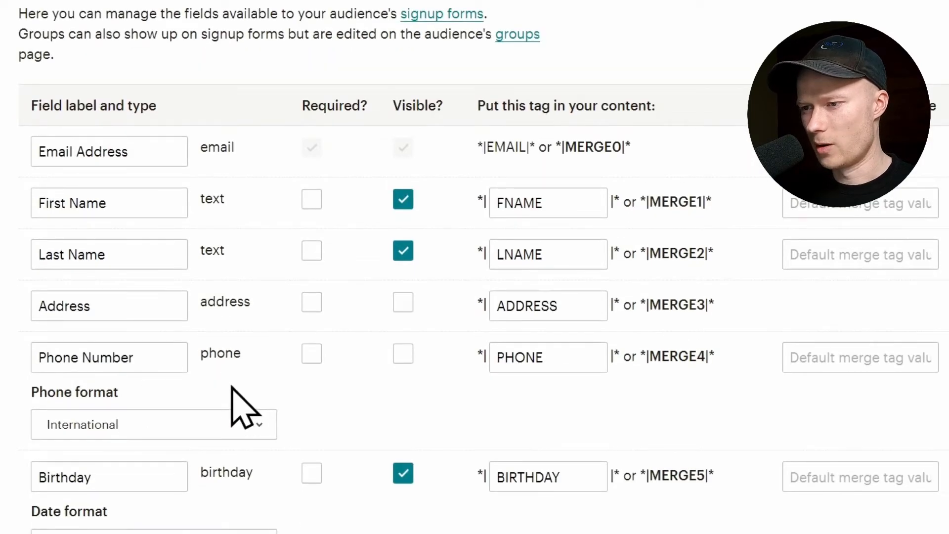
pyautogui.scroll(-3)
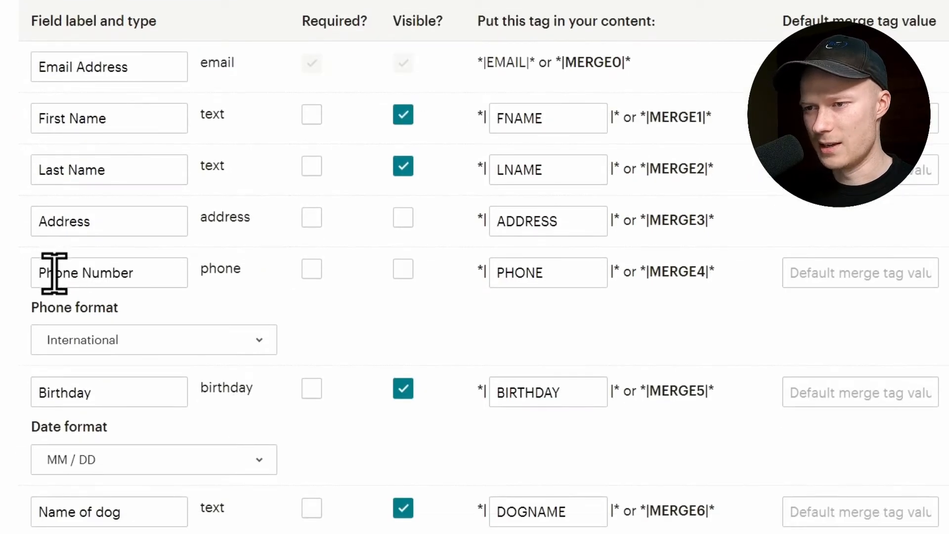
pyautogui.doubleClick(87, 273)
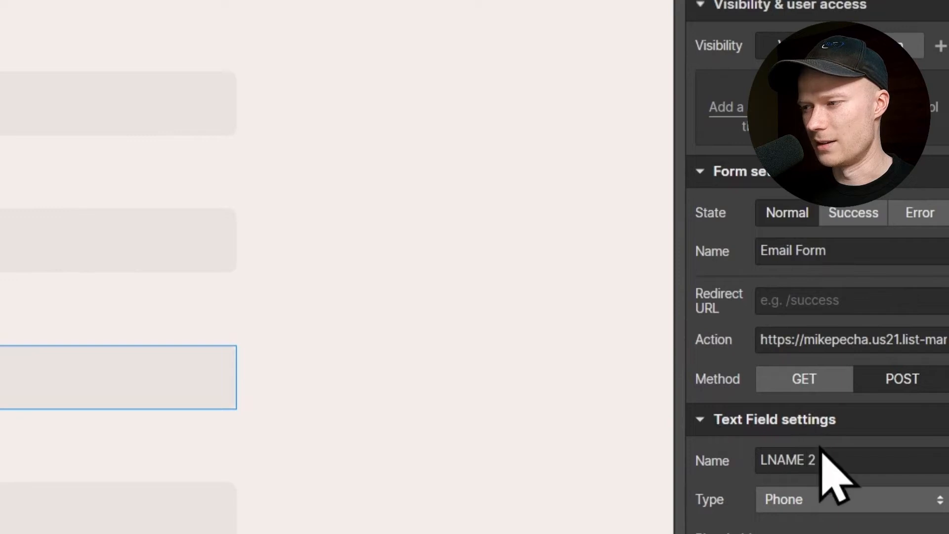
# Step: Rename the phone field from LNAME 2 to PHONE
pyautogui.doubleClick(787, 460)
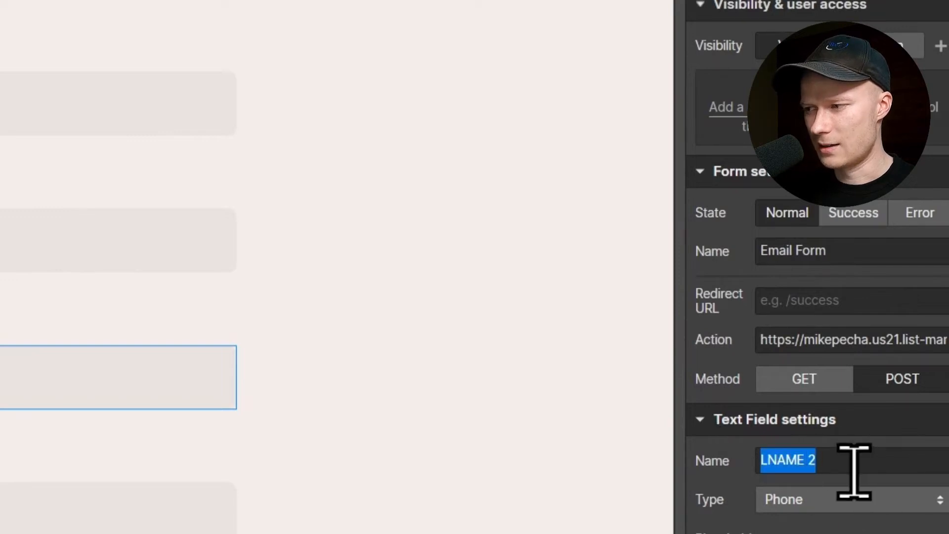
pyautogui.write('PHONE')
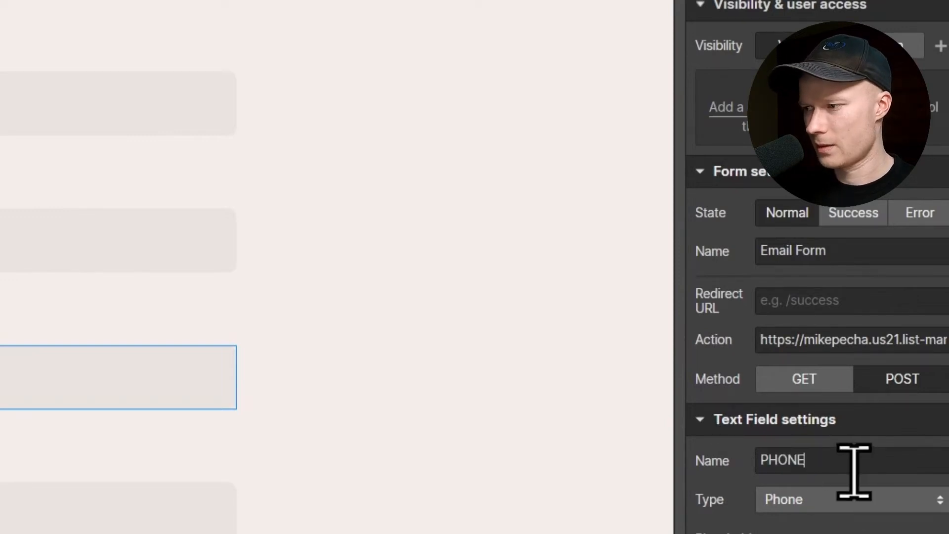
pyautogui.moveTo(58, 369)
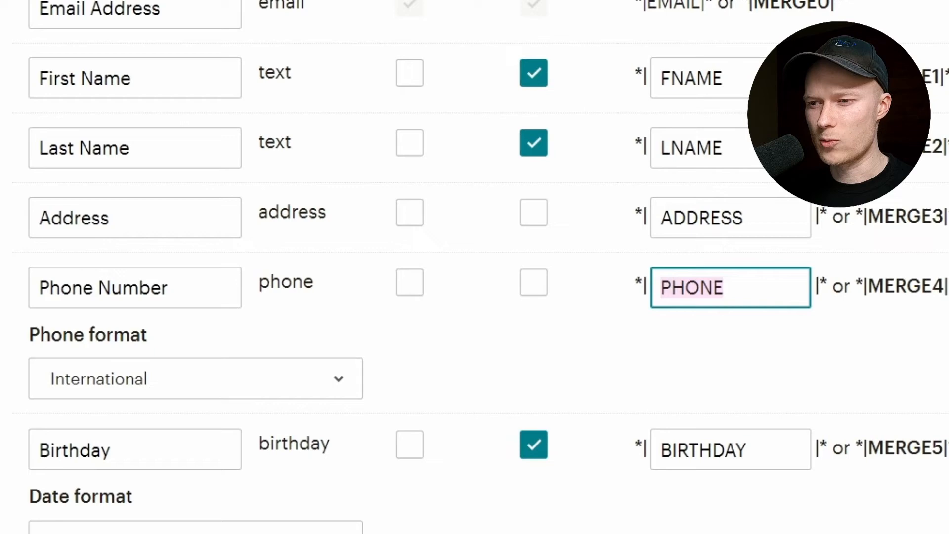
pyautogui.moveTo(329, 330)
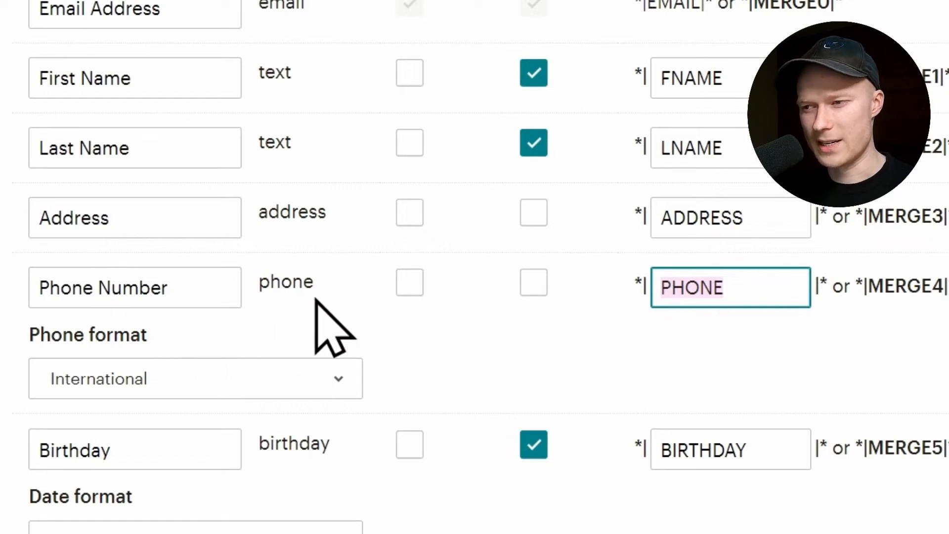
pyautogui.moveTo(266, 24)
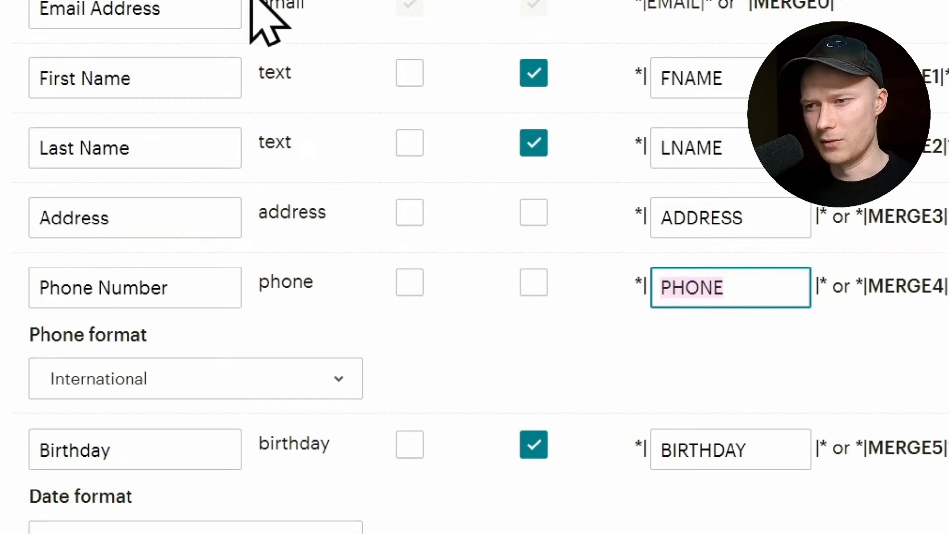
pyautogui.moveTo(315, 339)
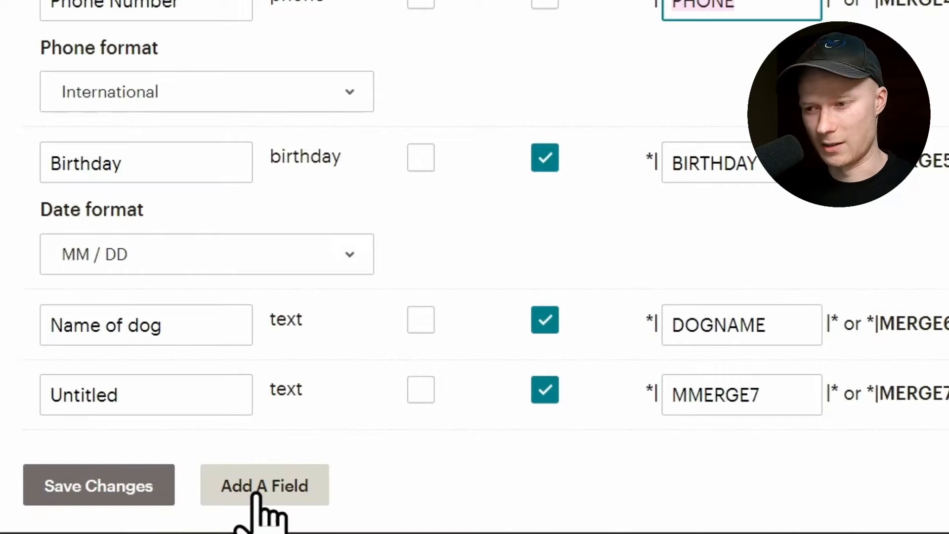
# Step: Start adding a new field at the bottom of the audience fields list
pyautogui.click(264, 485)
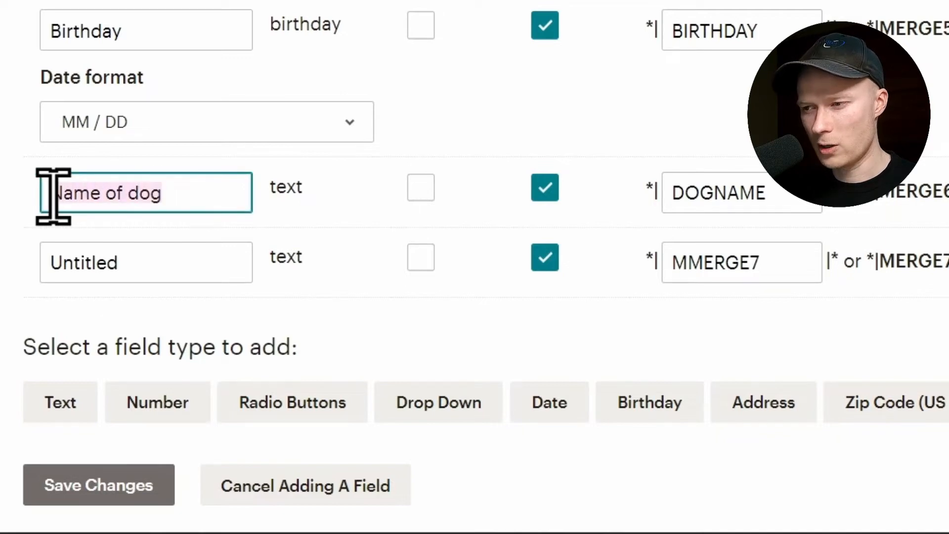
pyautogui.moveTo(761, 199)
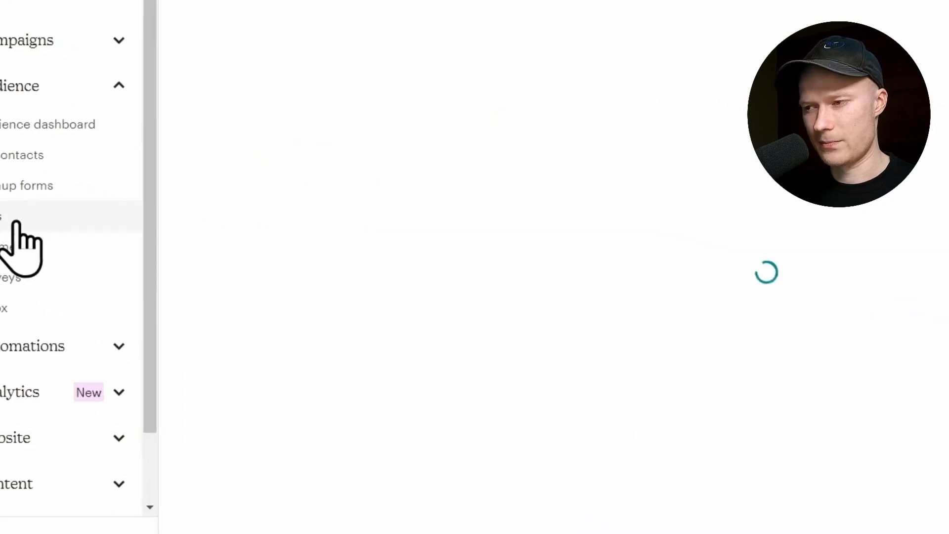
# Step: Review the audience's diet, fitness and health tags, then go to Signup forms
pyautogui.click(6, 218)
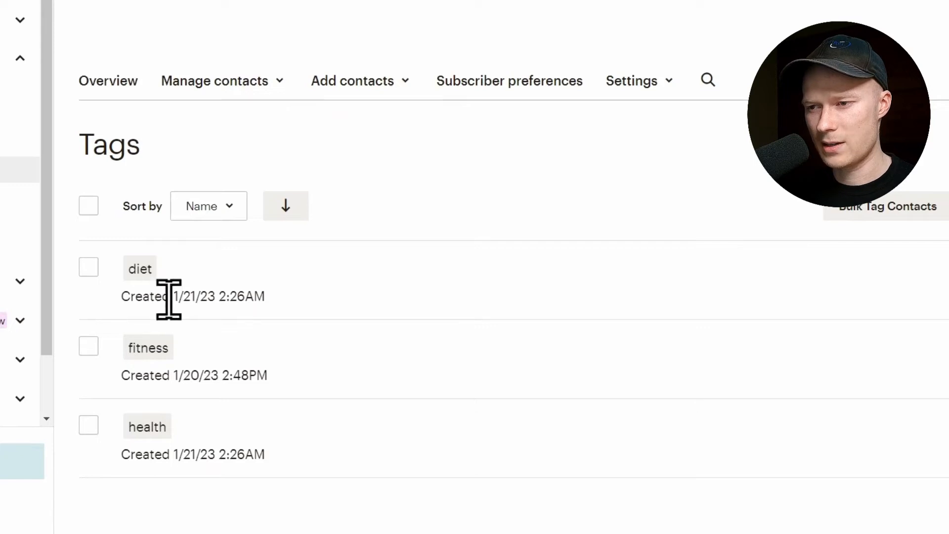
pyautogui.moveTo(163, 299)
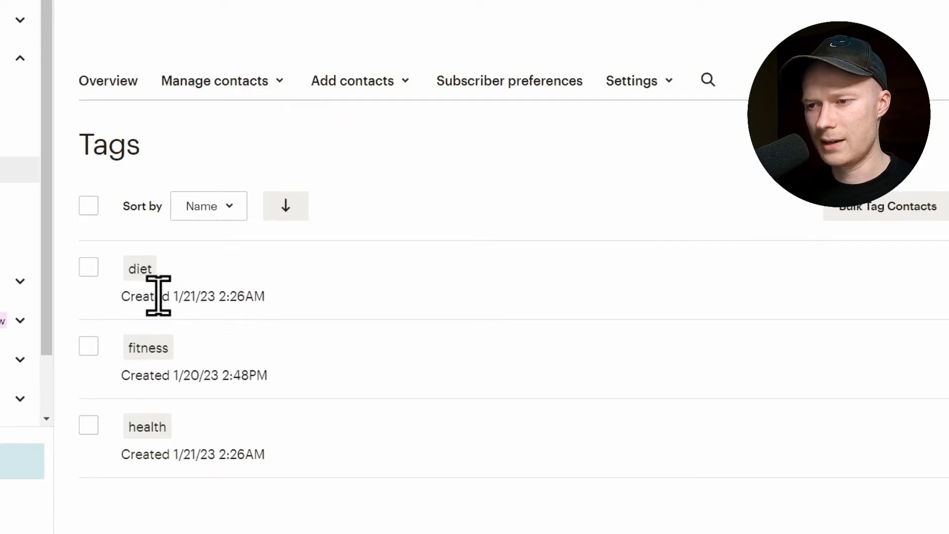
pyautogui.moveTo(161, 457)
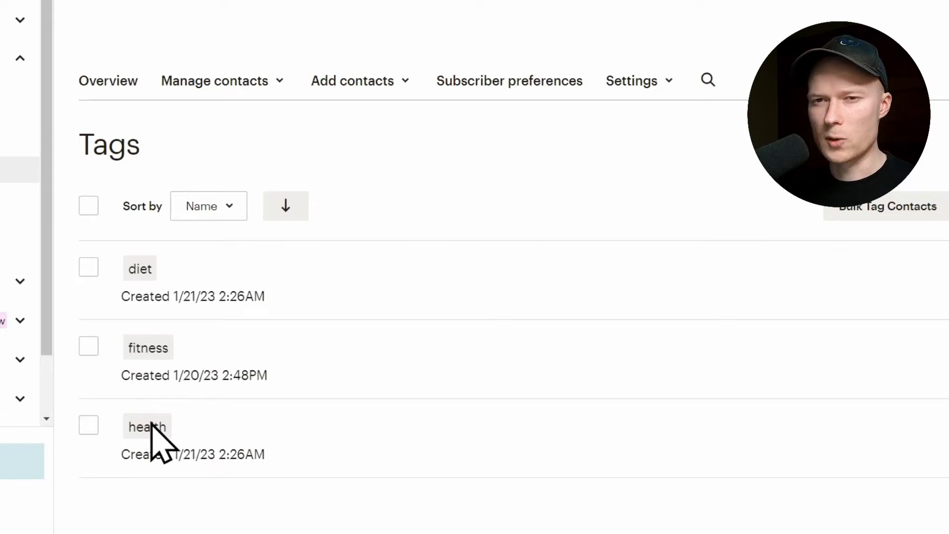
pyautogui.moveTo(180, 354)
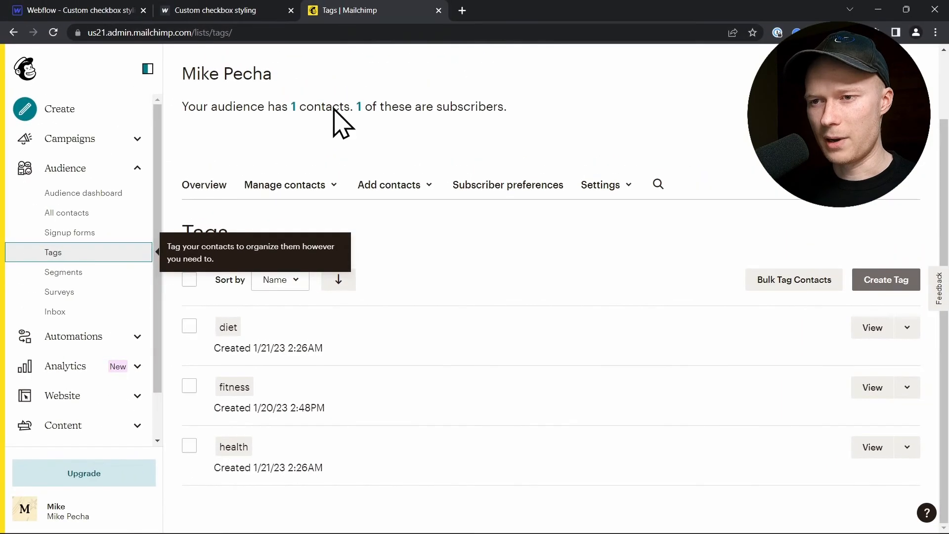
pyautogui.click(70, 231)
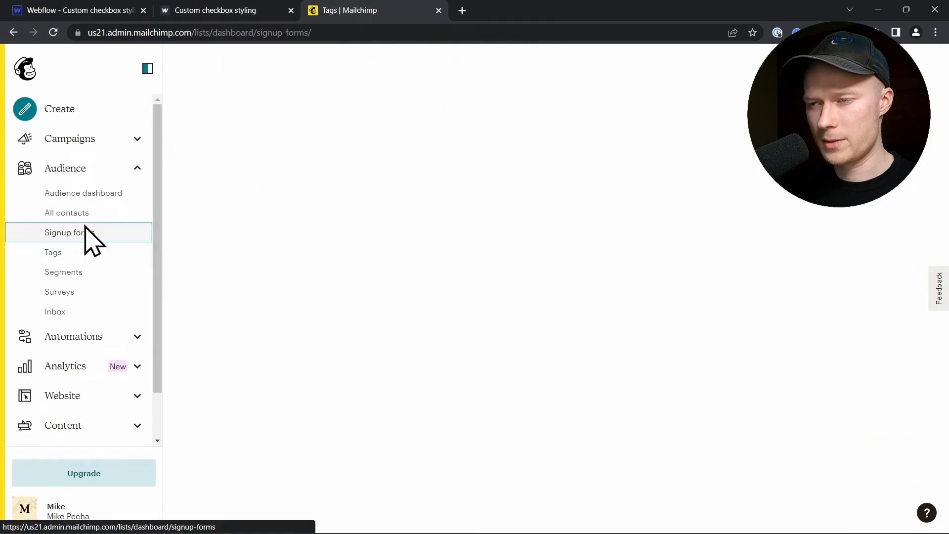
# Step: In the embedded form builder, remove the health and diet tags and apply only fitness
pyautogui.click(66, 232)
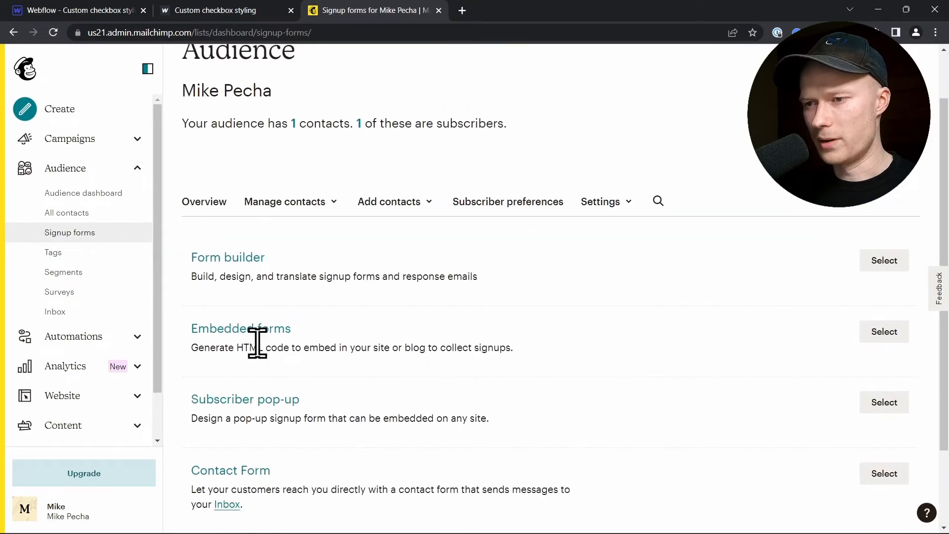
pyautogui.click(883, 331)
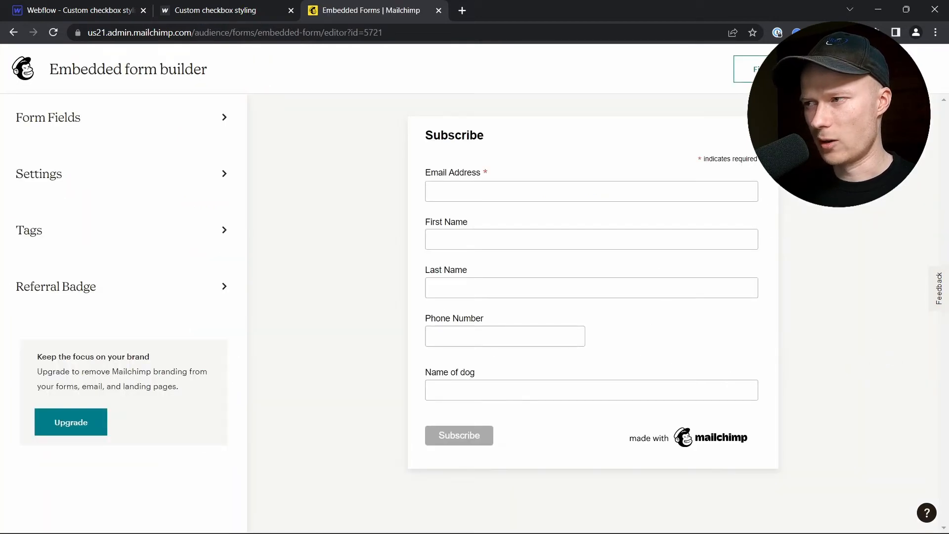
pyautogui.moveTo(194, 236)
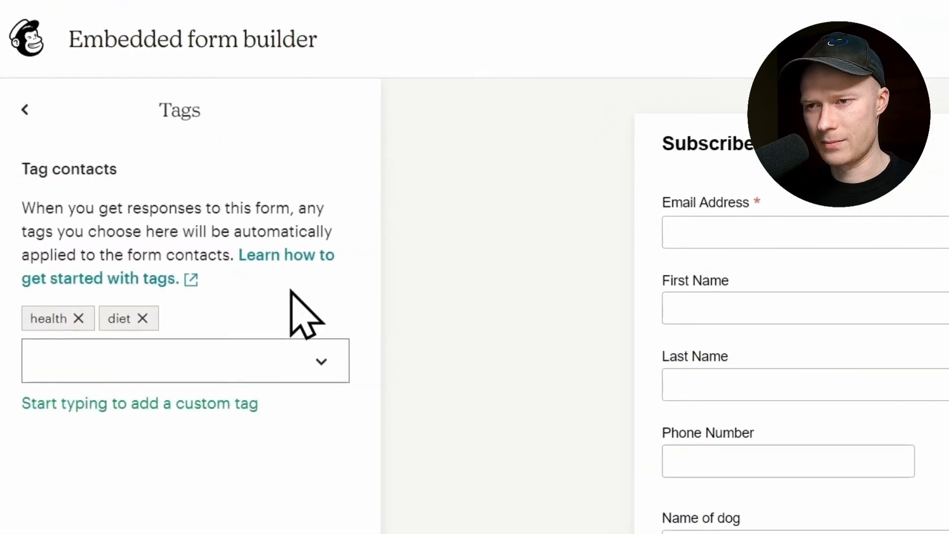
pyautogui.click(78, 318)
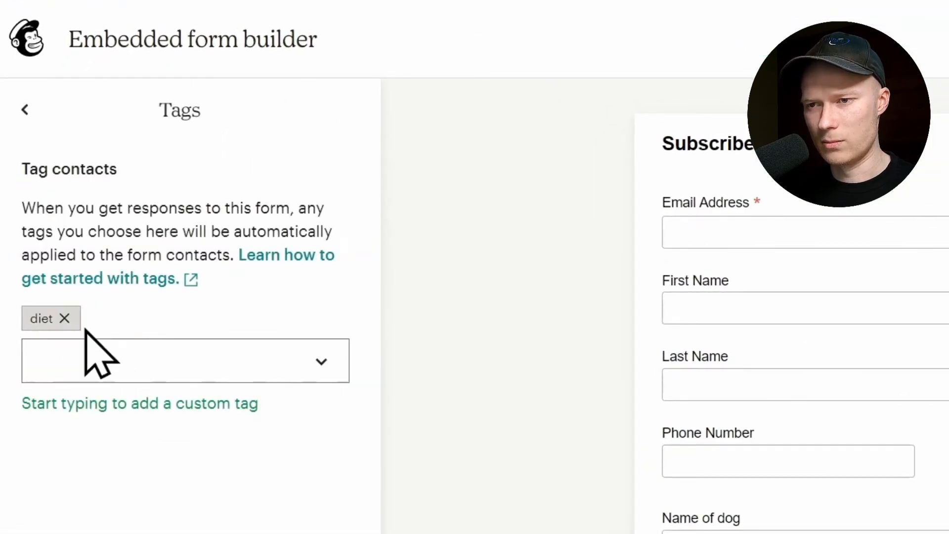
pyautogui.click(65, 318)
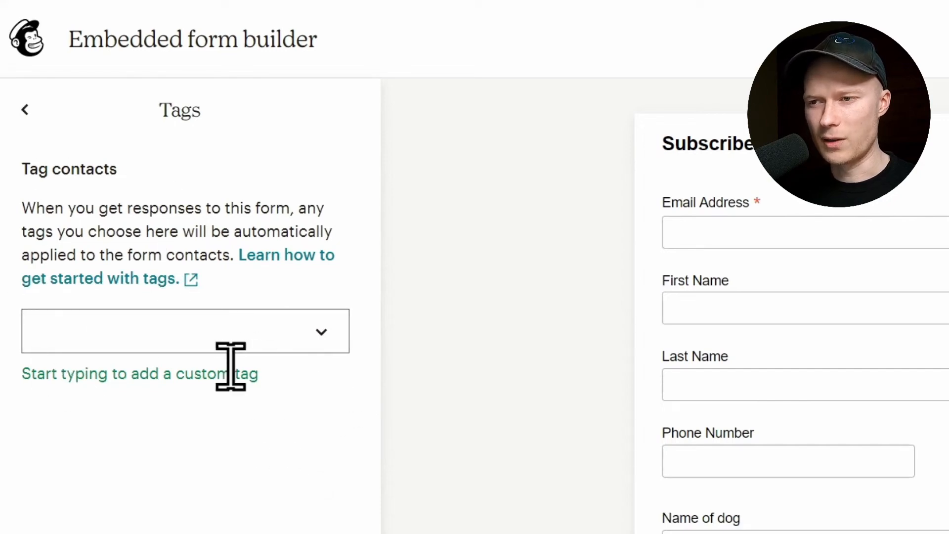
pyautogui.click(182, 331)
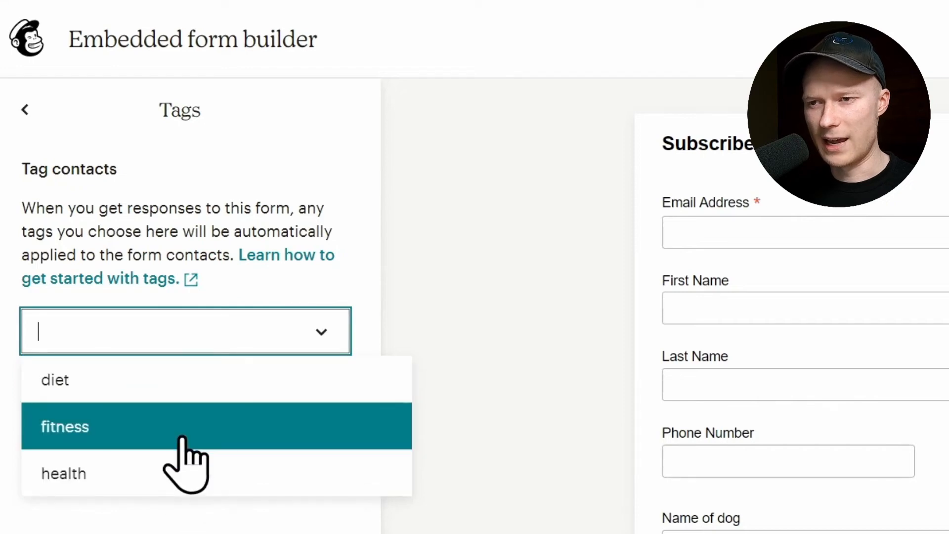
pyautogui.click(64, 426)
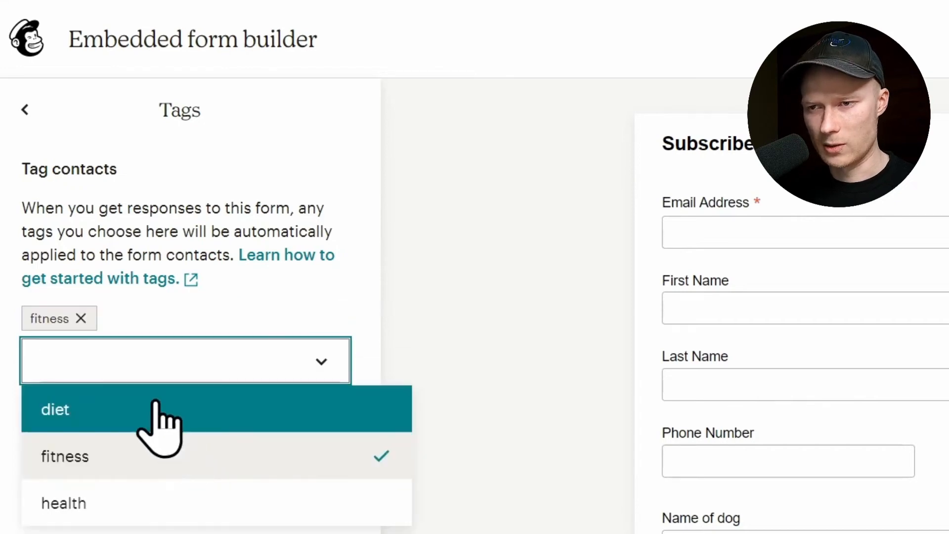
pyautogui.moveTo(133, 429)
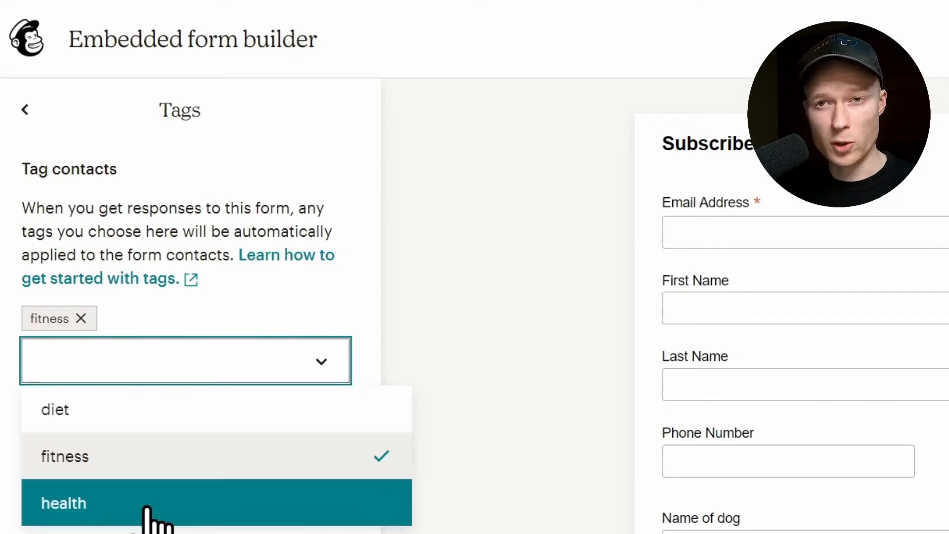
pyautogui.click(54, 409)
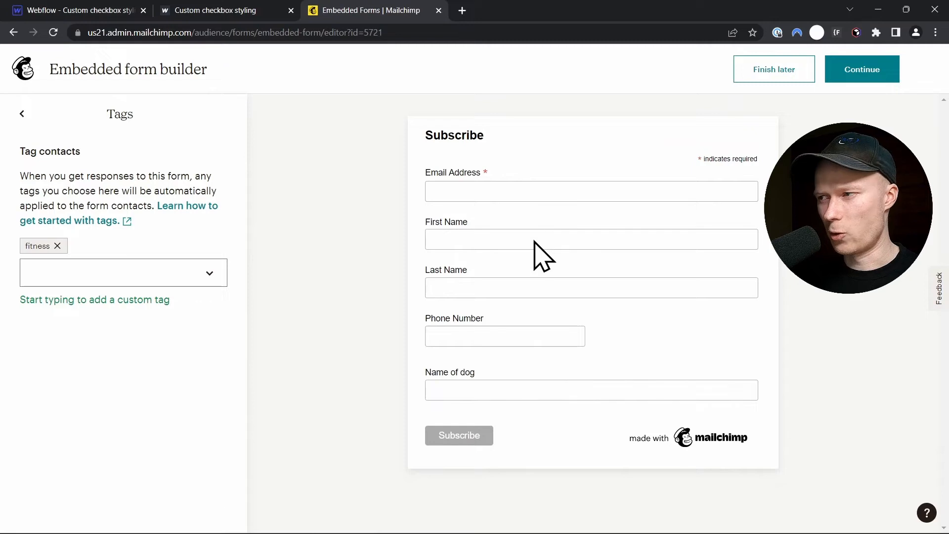
pyautogui.moveTo(861, 69)
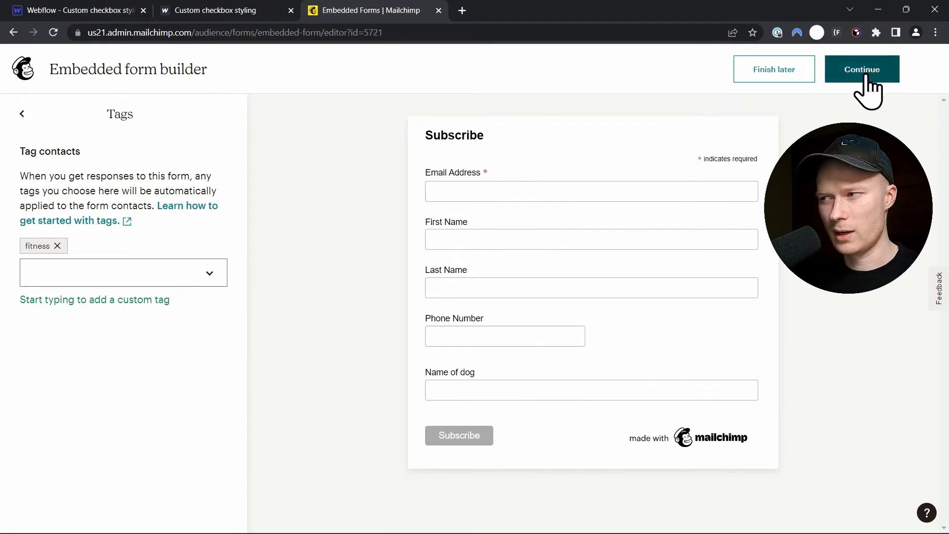
# Step: Continue to the embedded form code and review its PHONE and DOGNAME inputs
pyautogui.click(860, 69)
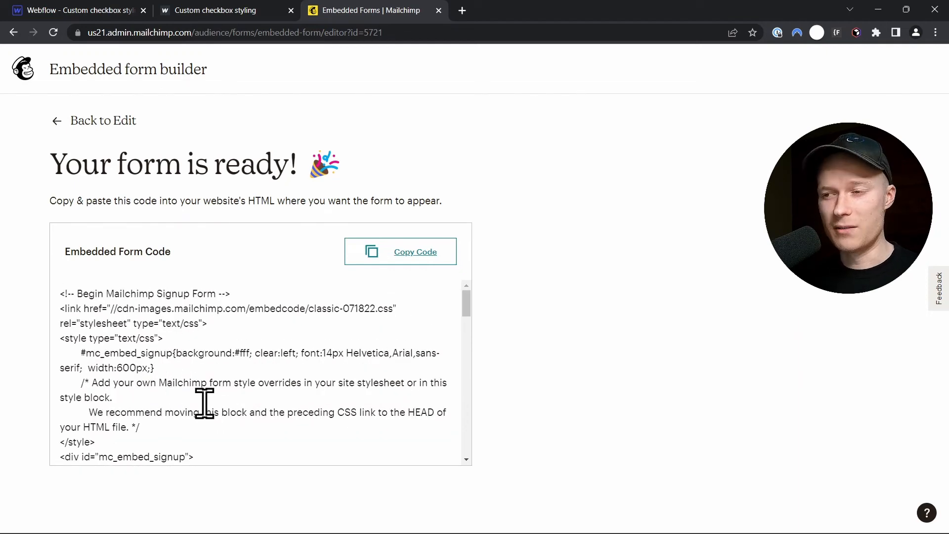
pyautogui.scroll(-3)
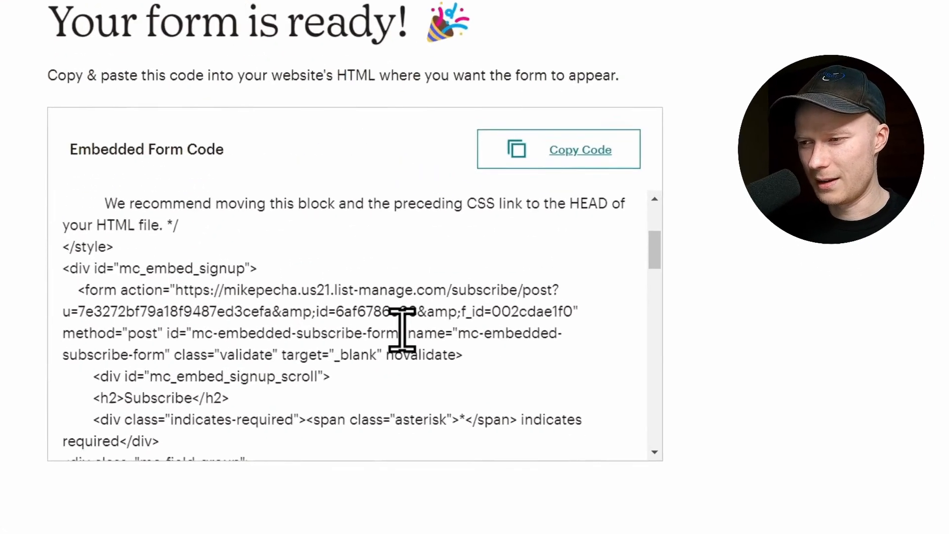
pyautogui.scroll(-3)
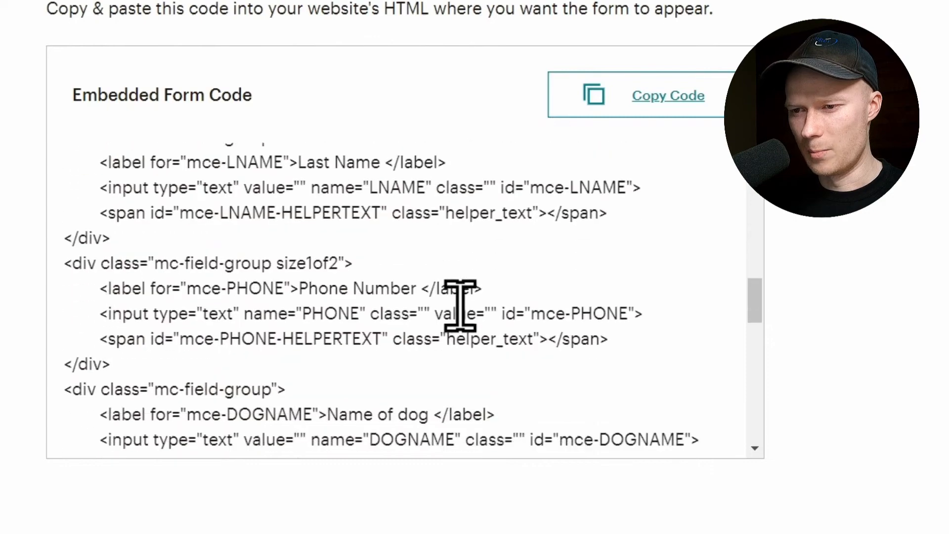
pyautogui.scroll(-3)
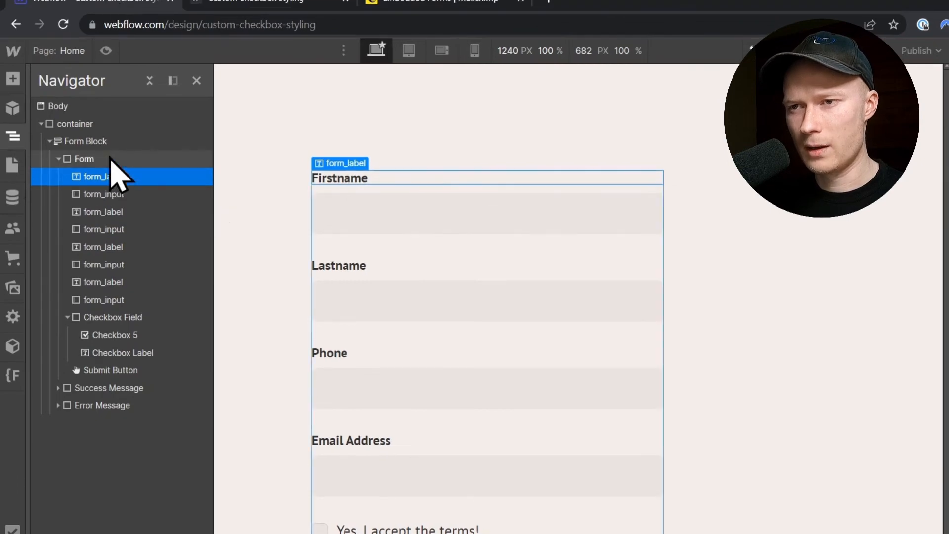
# Step: Add an HTML embed to the form with a hidden tags input valued 234086
pyautogui.click(84, 159)
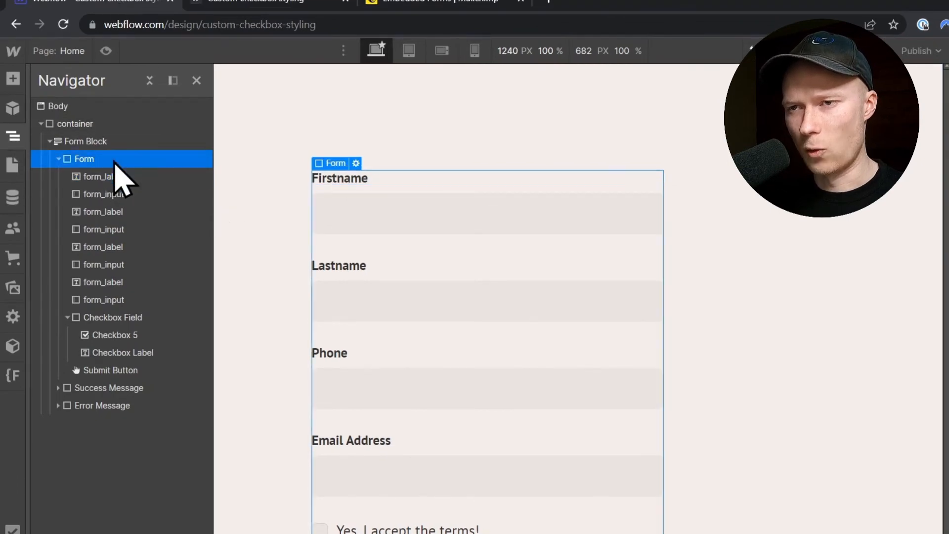
pyautogui.moveTo(12, 78)
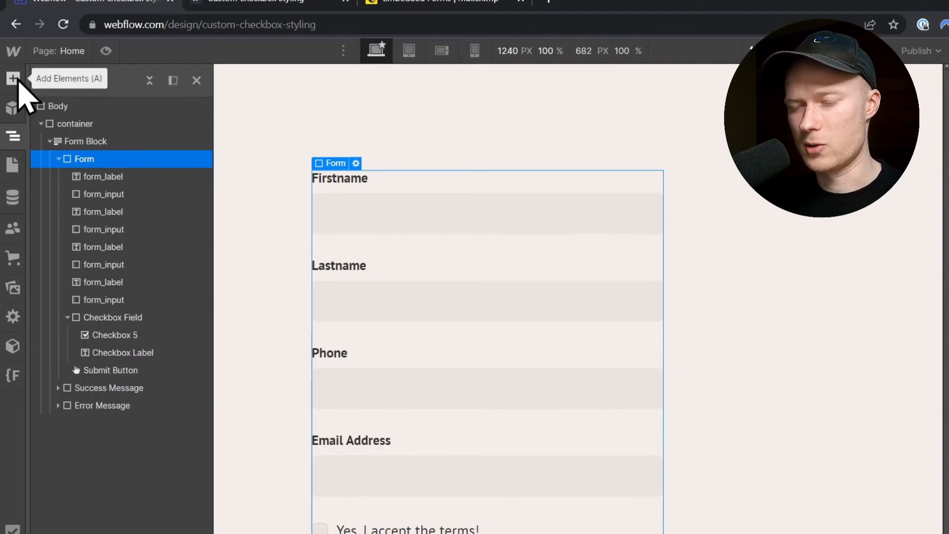
pyautogui.click(12, 79)
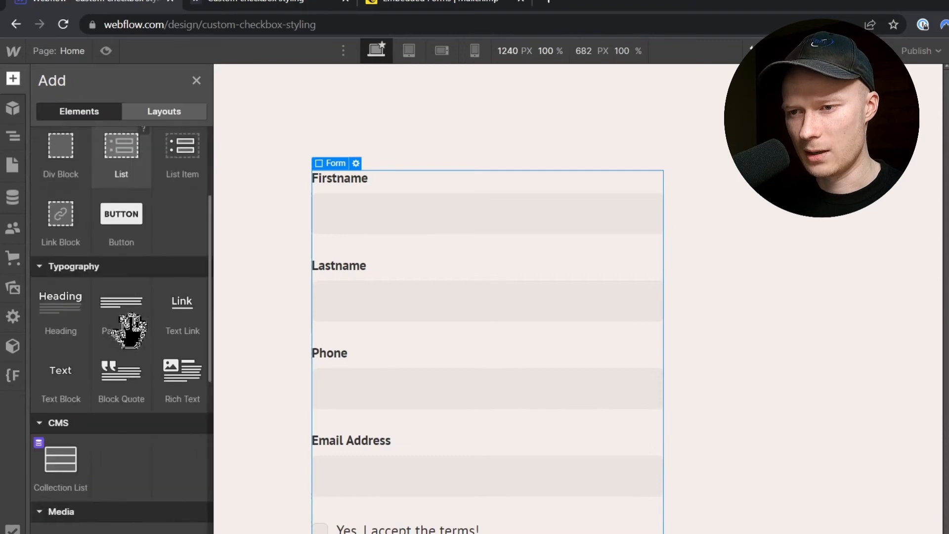
pyautogui.scroll(-3)
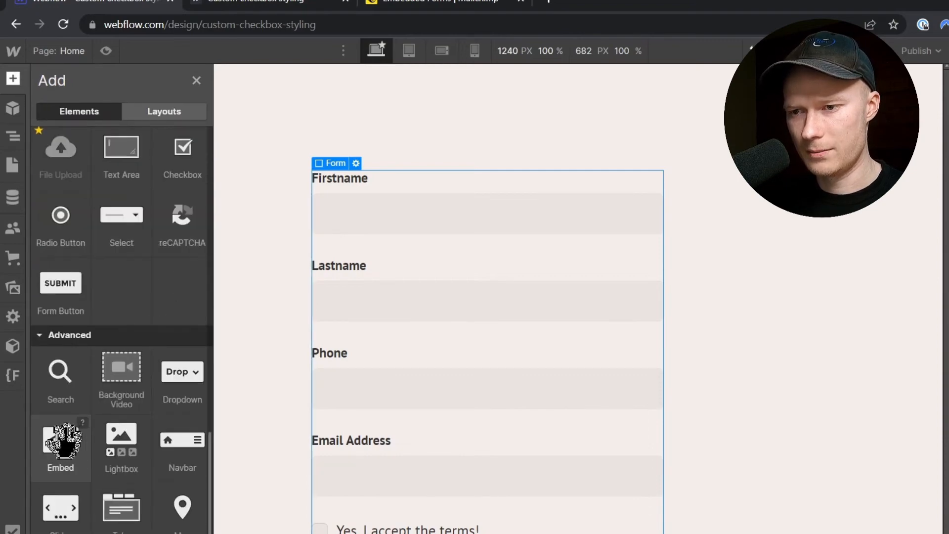
pyautogui.click(59, 447)
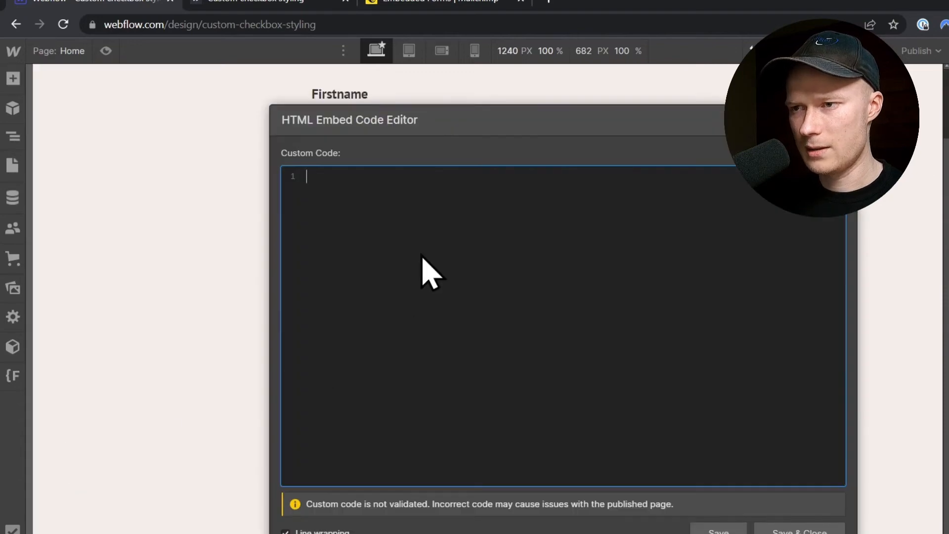
pyautogui.moveTo(436, 271)
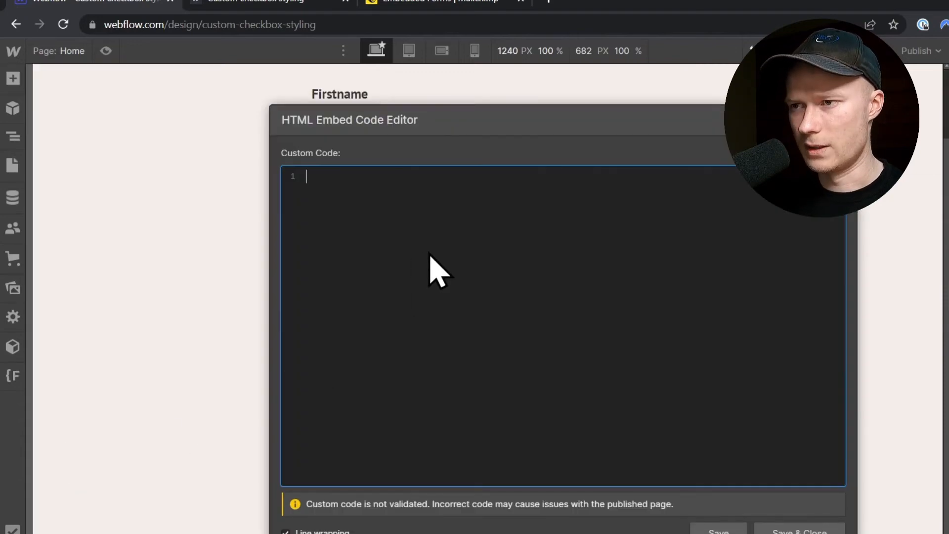
pyautogui.write('<div hidden="true"><input type="hidden" name="tags" value="234086"></div>')
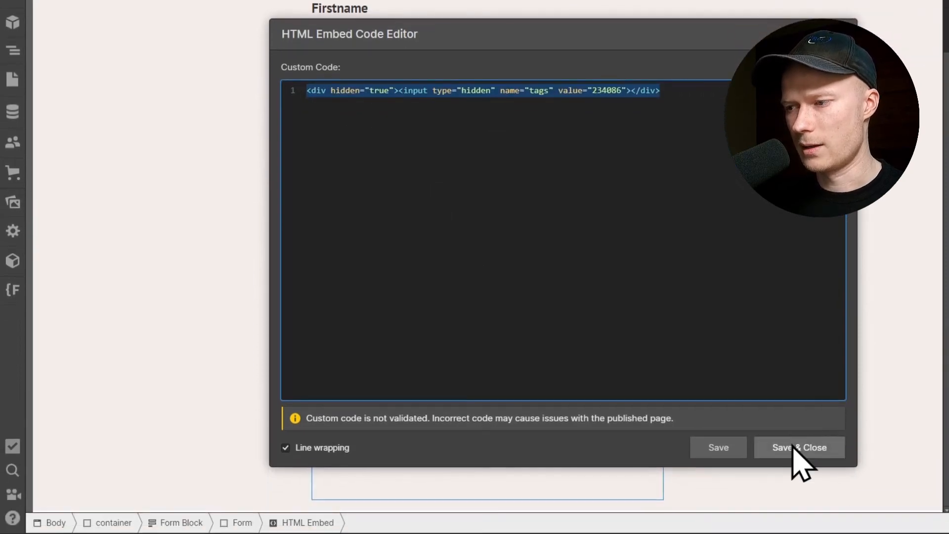
pyautogui.click(798, 447)
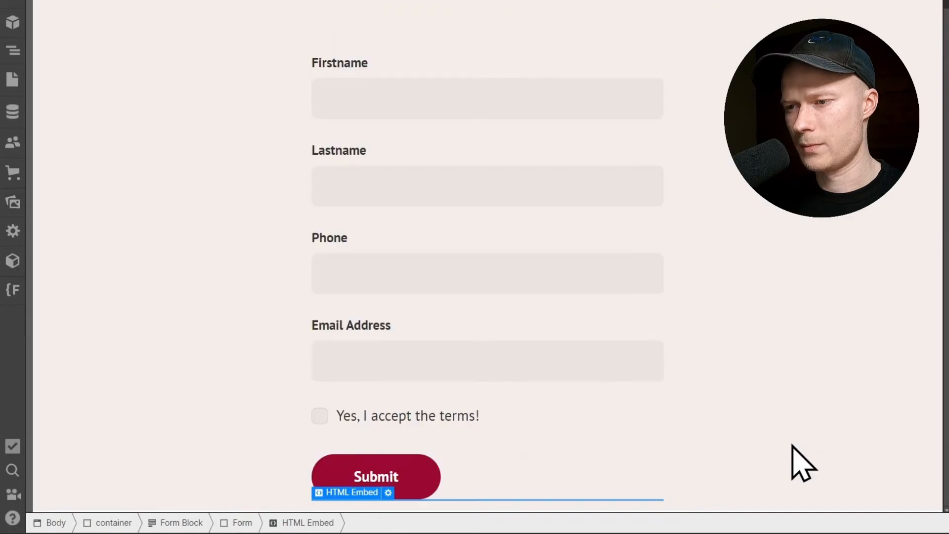
pyautogui.moveTo(344, 384)
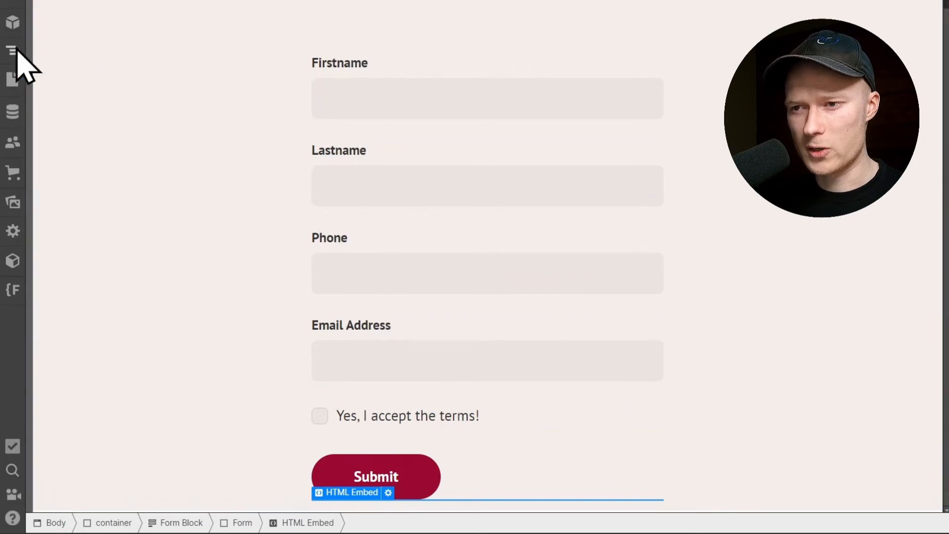
# Step: Move the HTML embed above Firstname in the form and publish the site
pyautogui.click(12, 51)
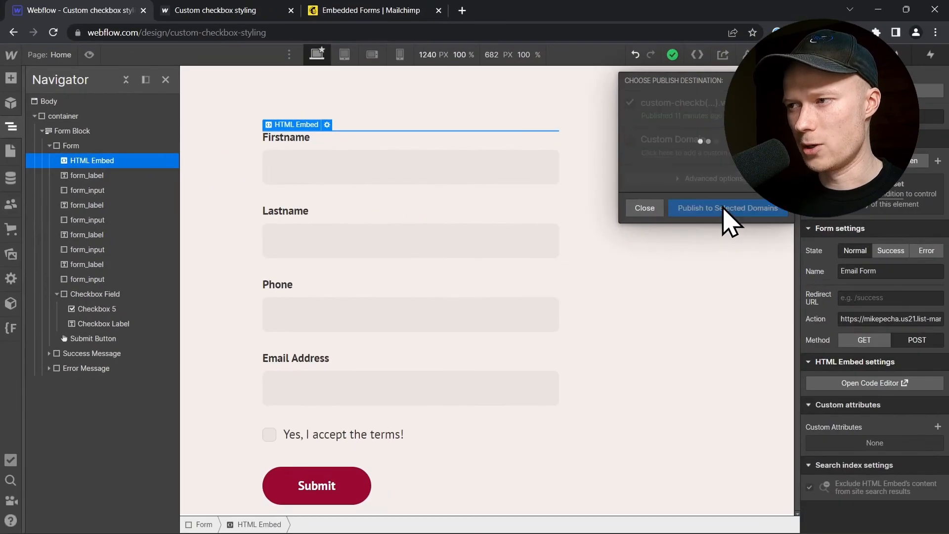
pyautogui.click(727, 208)
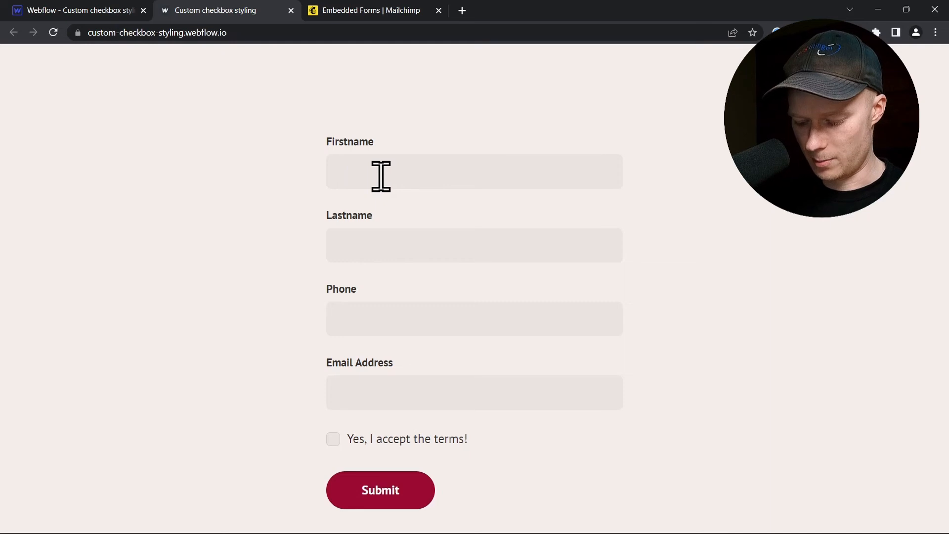
pyautogui.write('T')
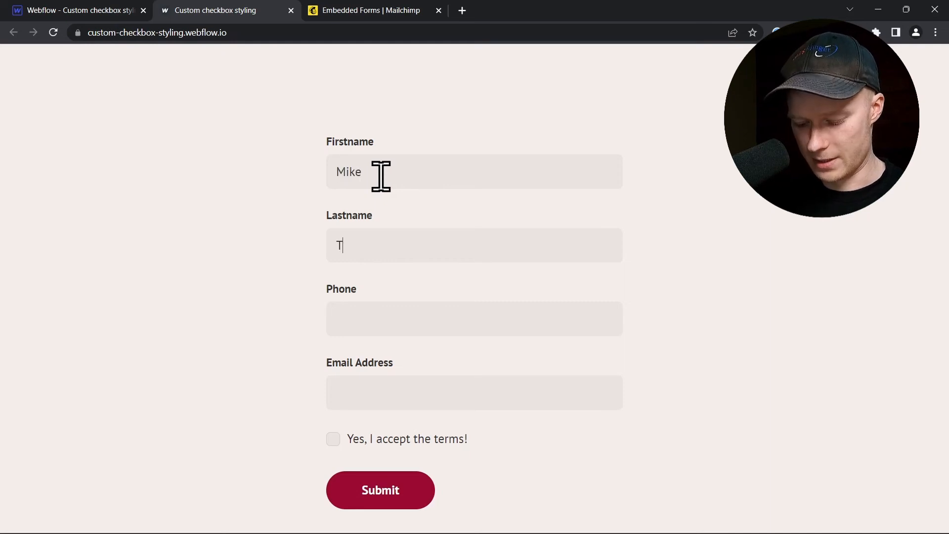
pyautogui.write('est 2')
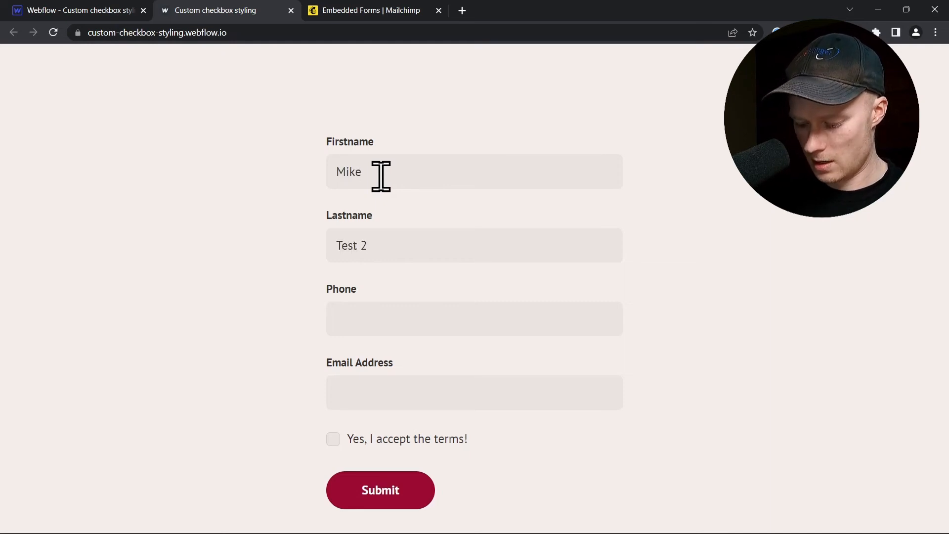
pyautogui.write('0')
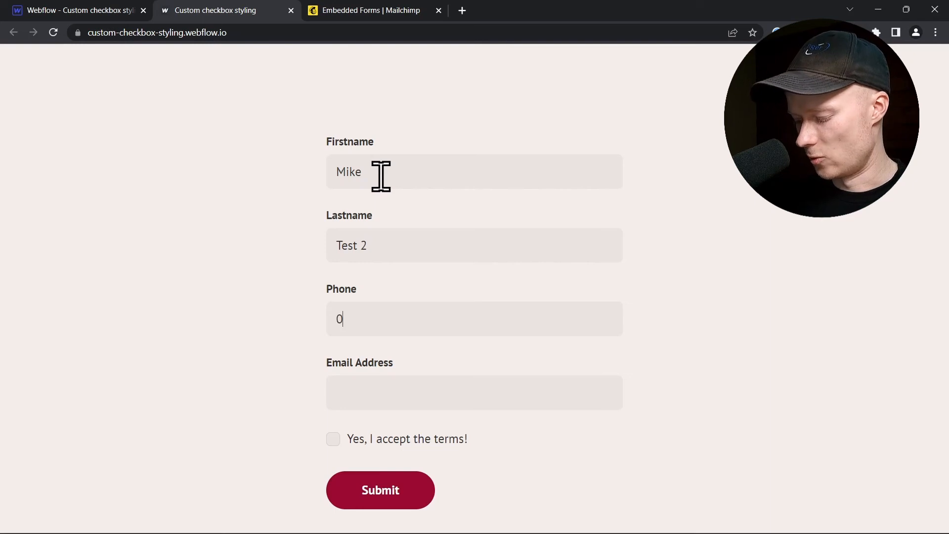
pyautogui.write('123456789')
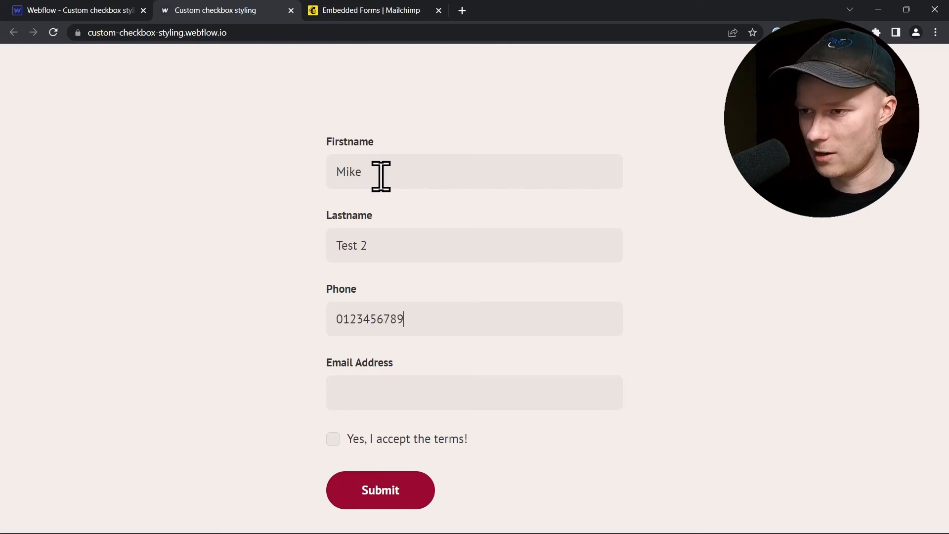
pyautogui.click(474, 391)
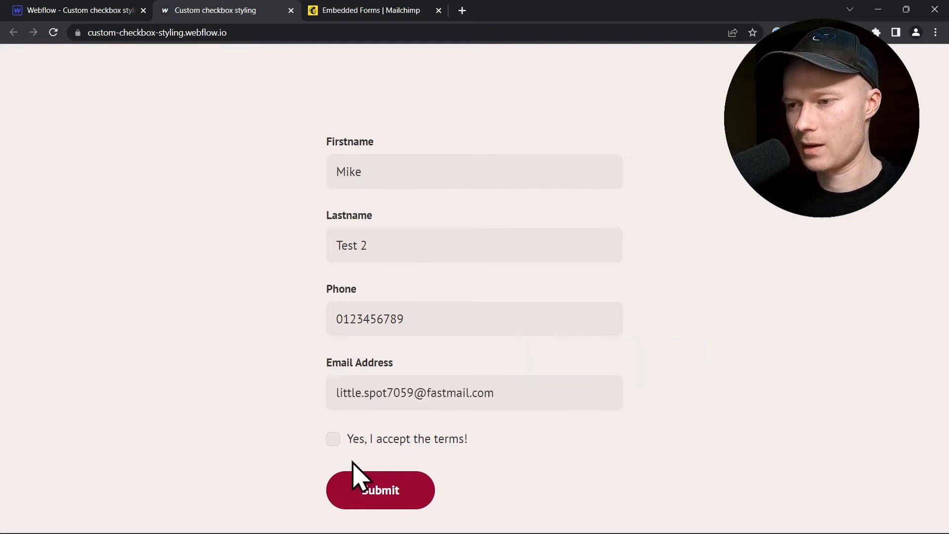
pyautogui.click(333, 439)
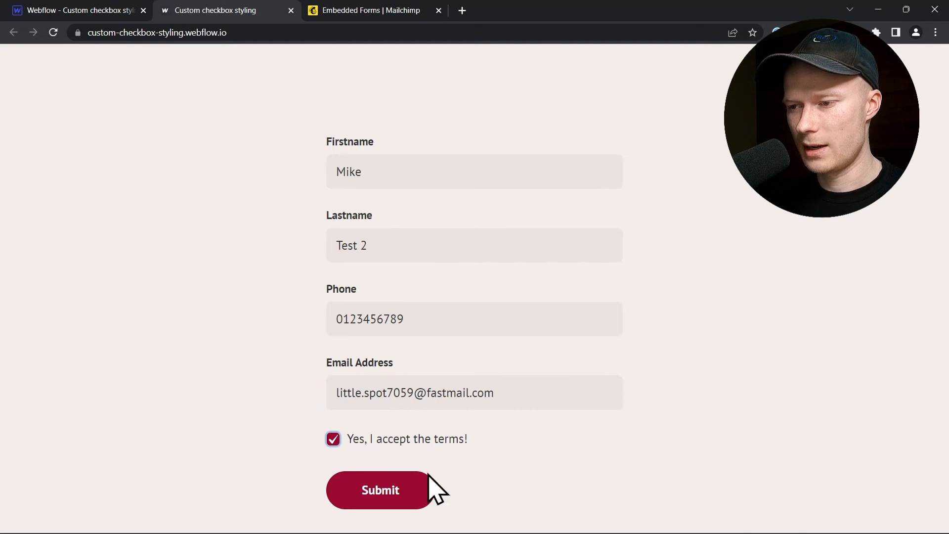
pyautogui.click(379, 490)
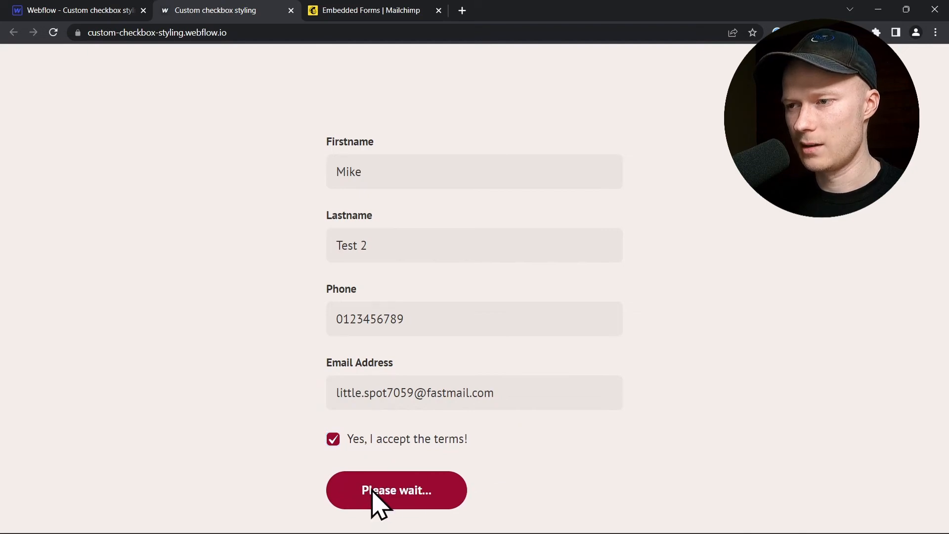
pyautogui.click(397, 490)
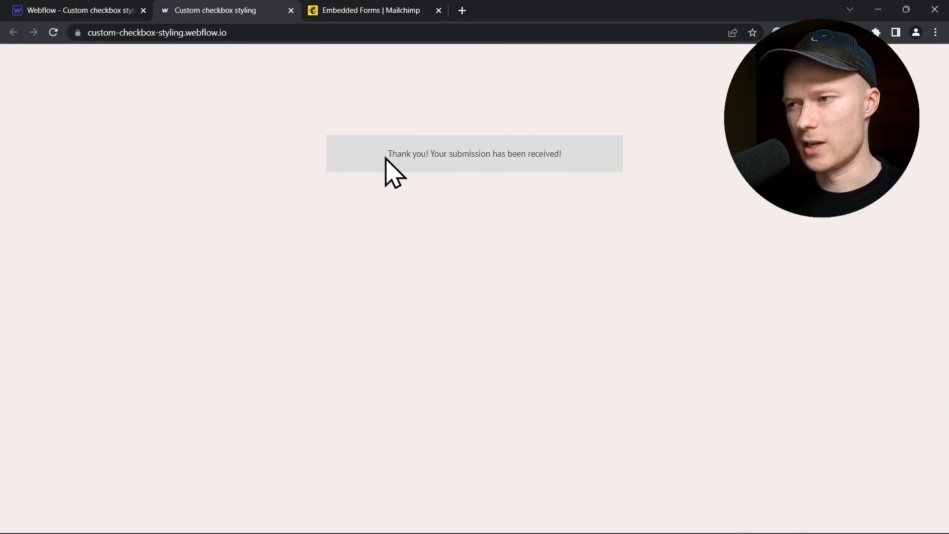
pyautogui.moveTo(372, 16)
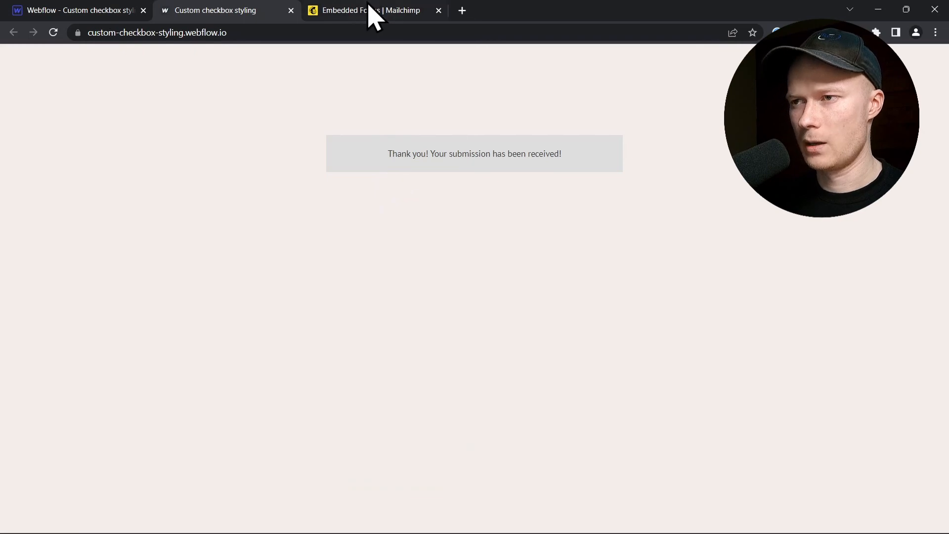
pyautogui.click(364, 10)
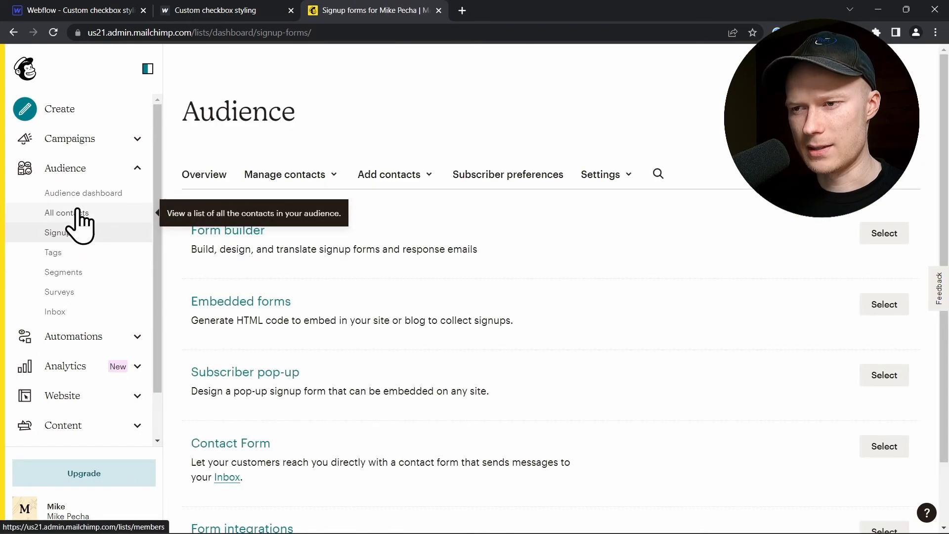
pyautogui.click(66, 212)
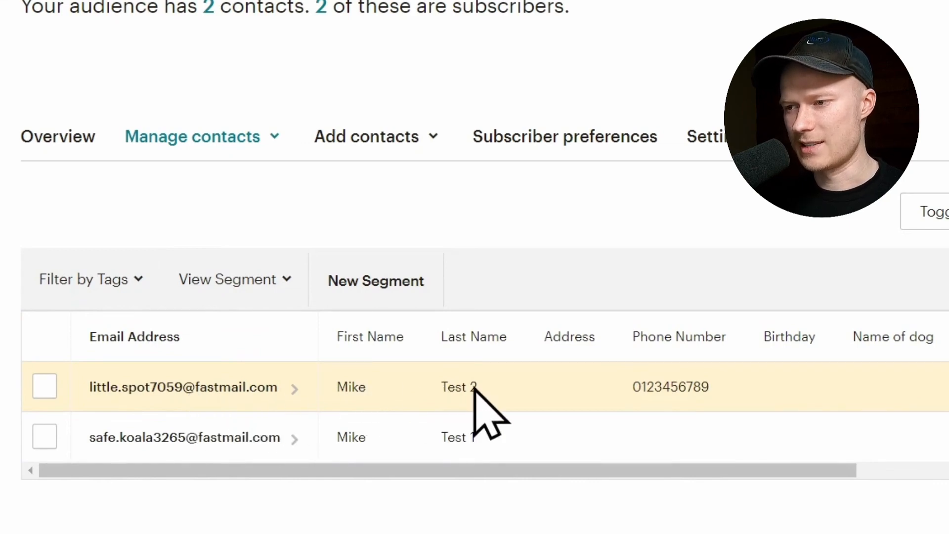
pyautogui.hscroll(3)
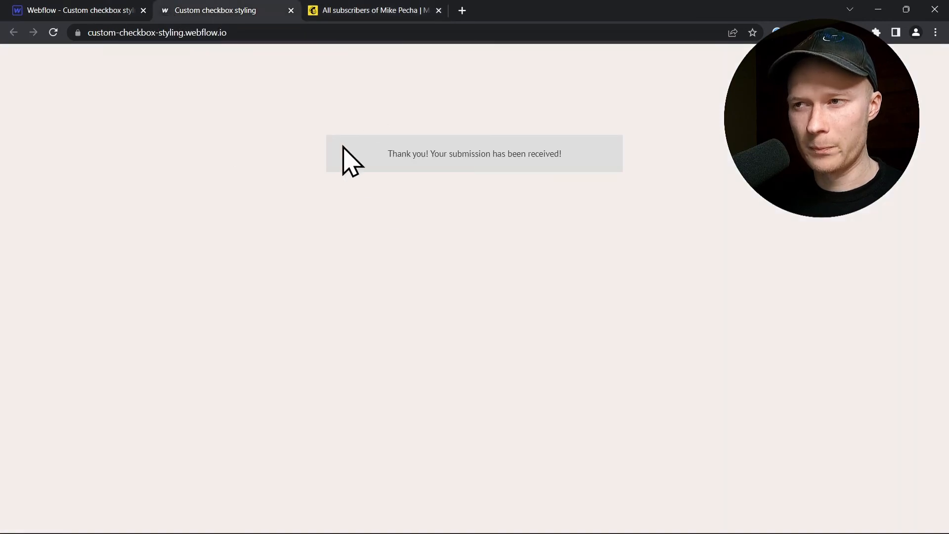
pyautogui.click(371, 10)
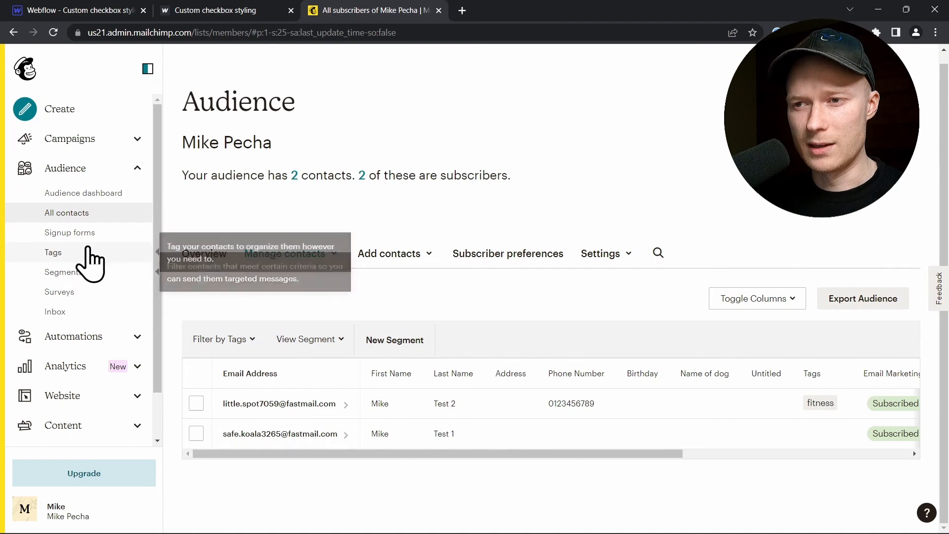
pyautogui.click(70, 232)
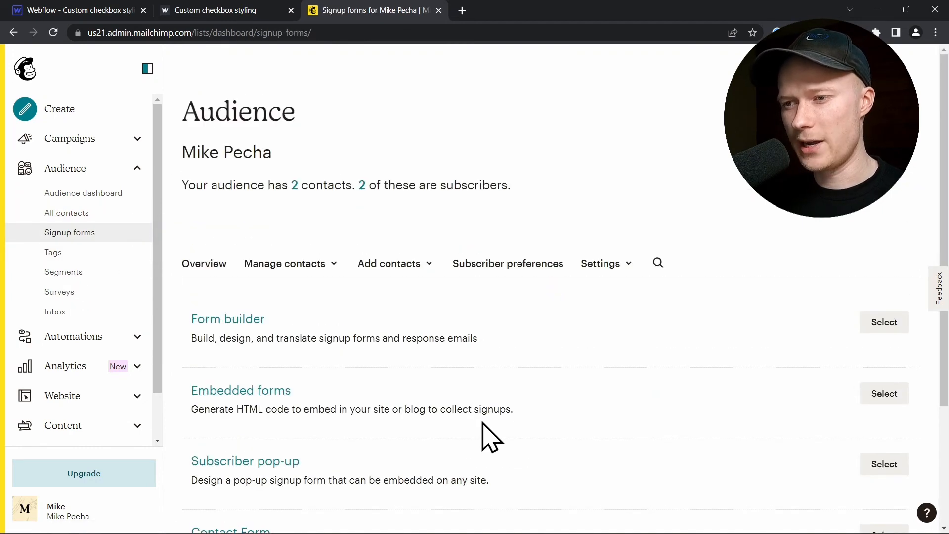
# Step: Add the health tag to the embedded form's tags alongside fitness
pyautogui.click(883, 393)
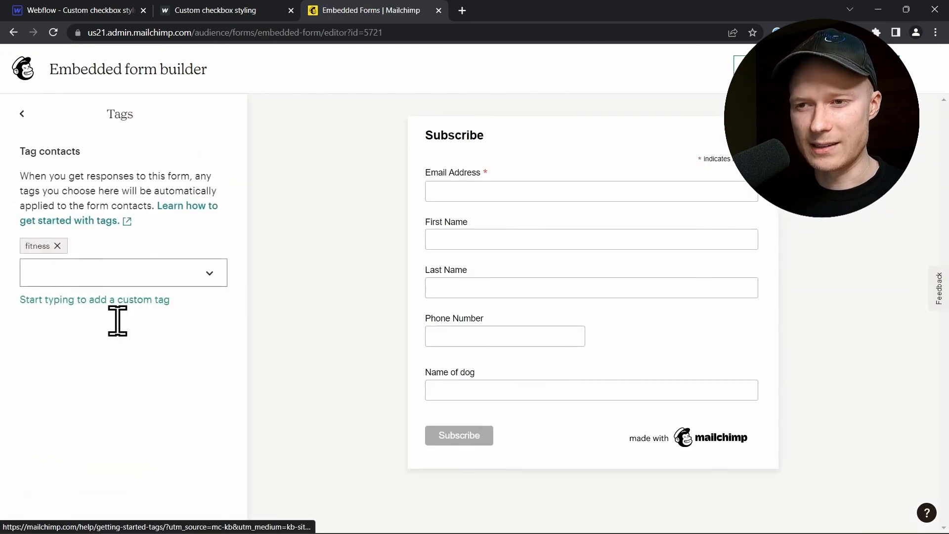
pyautogui.click(46, 362)
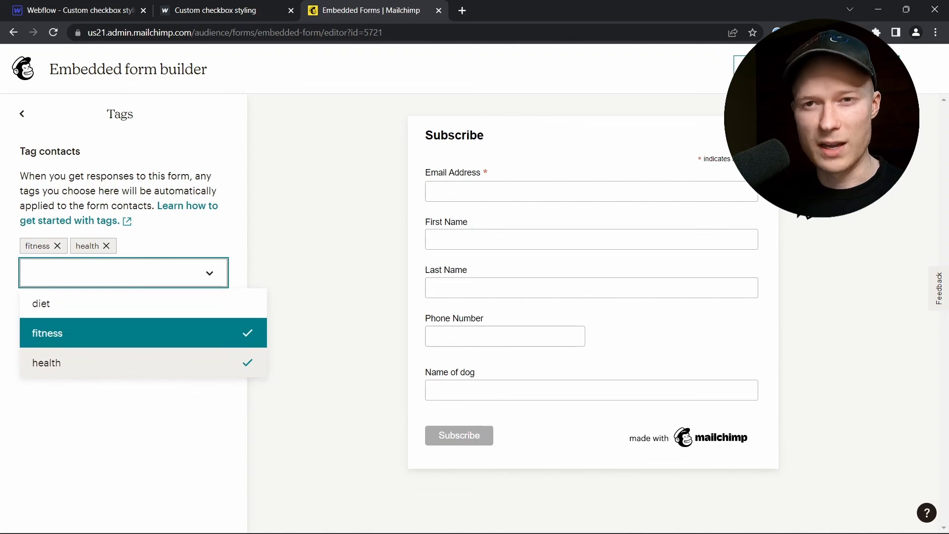
pyautogui.moveTo(668, 172)
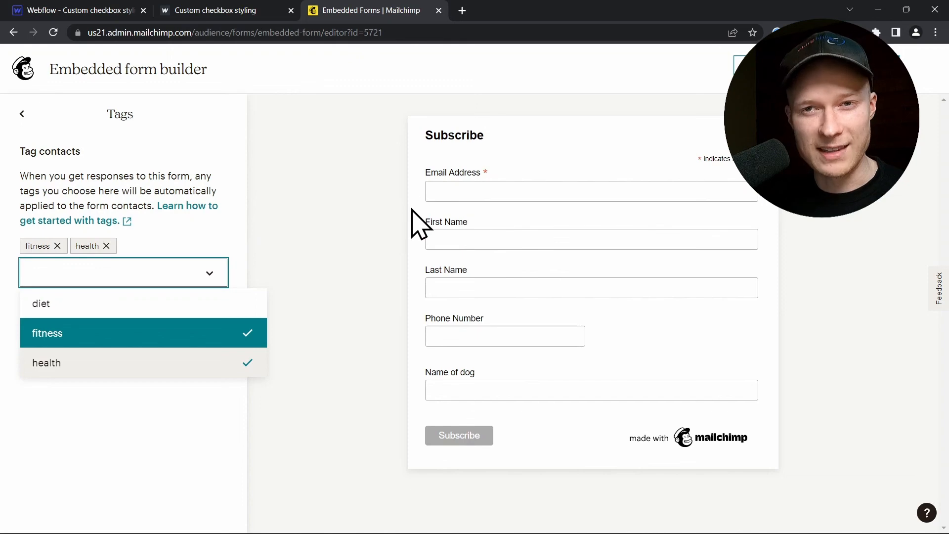
pyautogui.moveTo(73, 18)
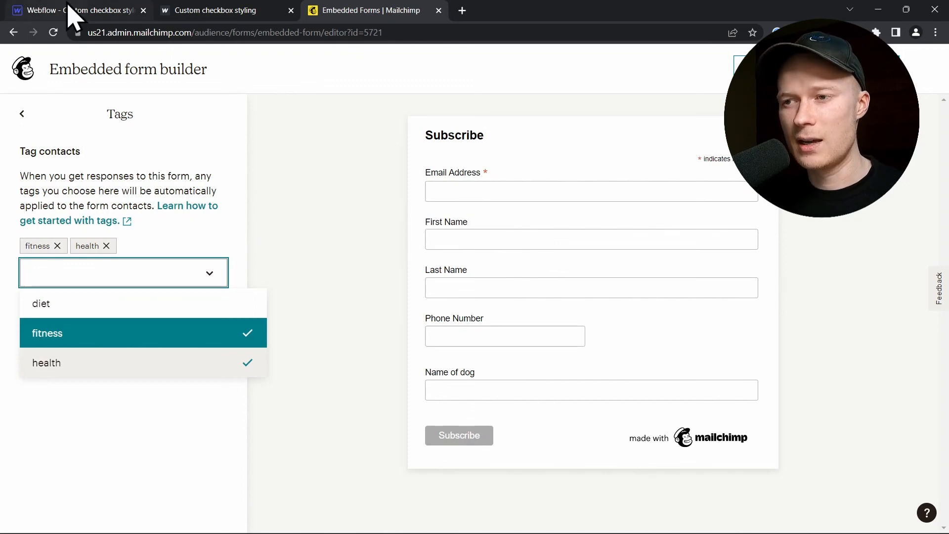
# Step: Back in Webflow, review the form's hidden-tags embed code (value 234086) and close it
pyautogui.click(79, 10)
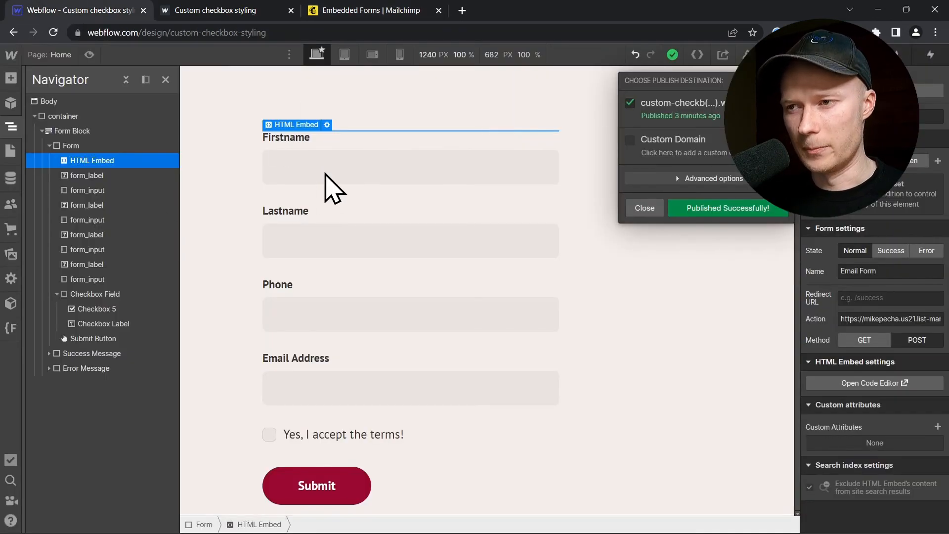
pyautogui.click(644, 208)
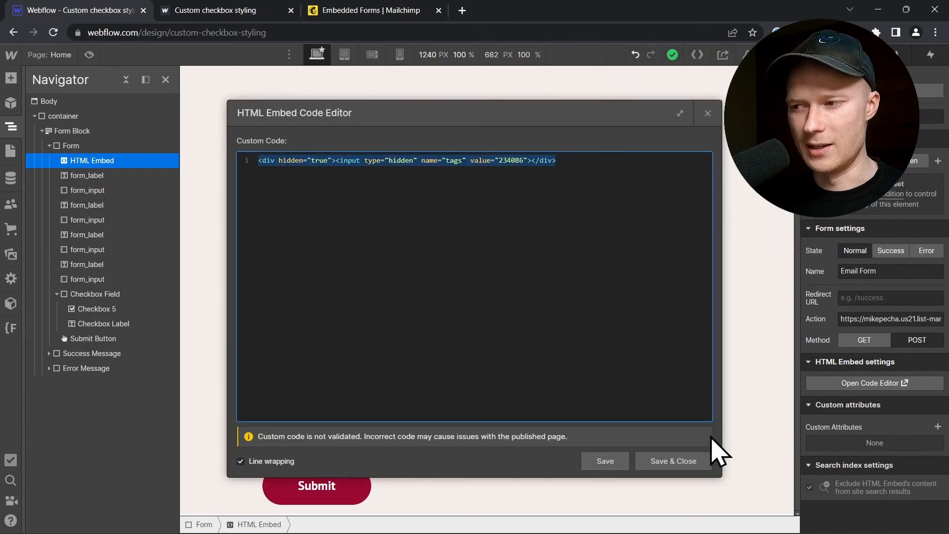
pyautogui.click(671, 460)
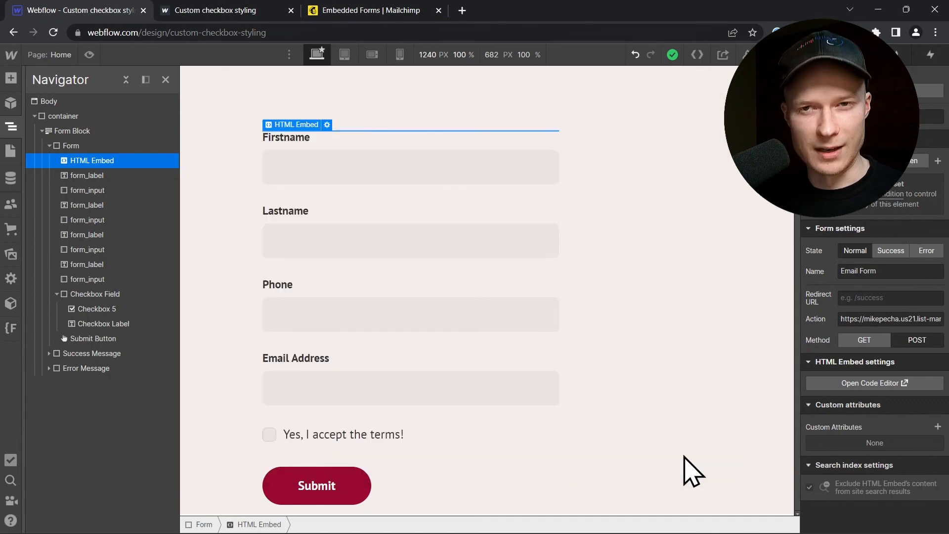
pyautogui.moveTo(617, 238)
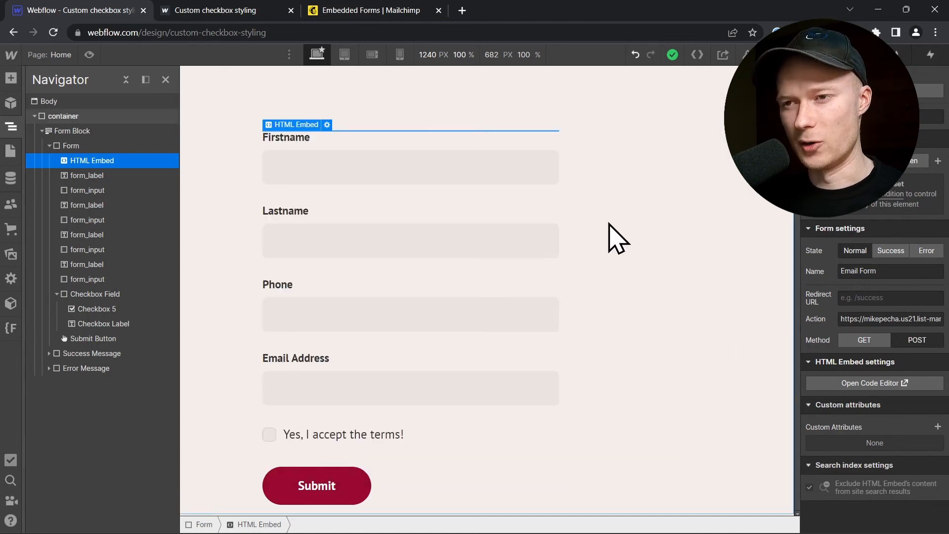